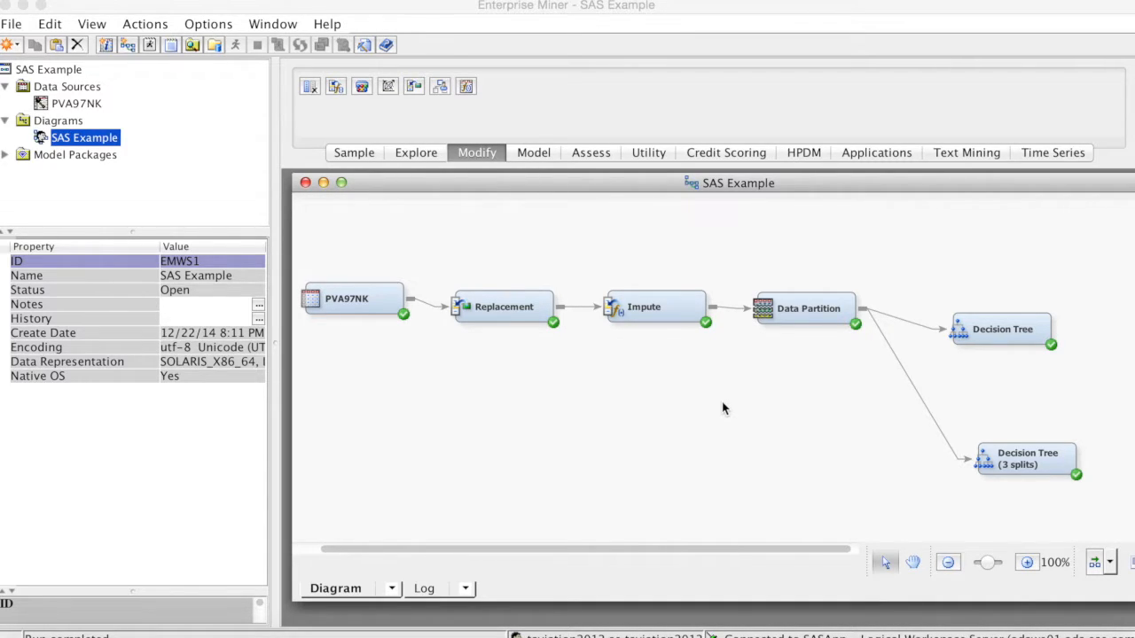
mouse_move(1032, 357)
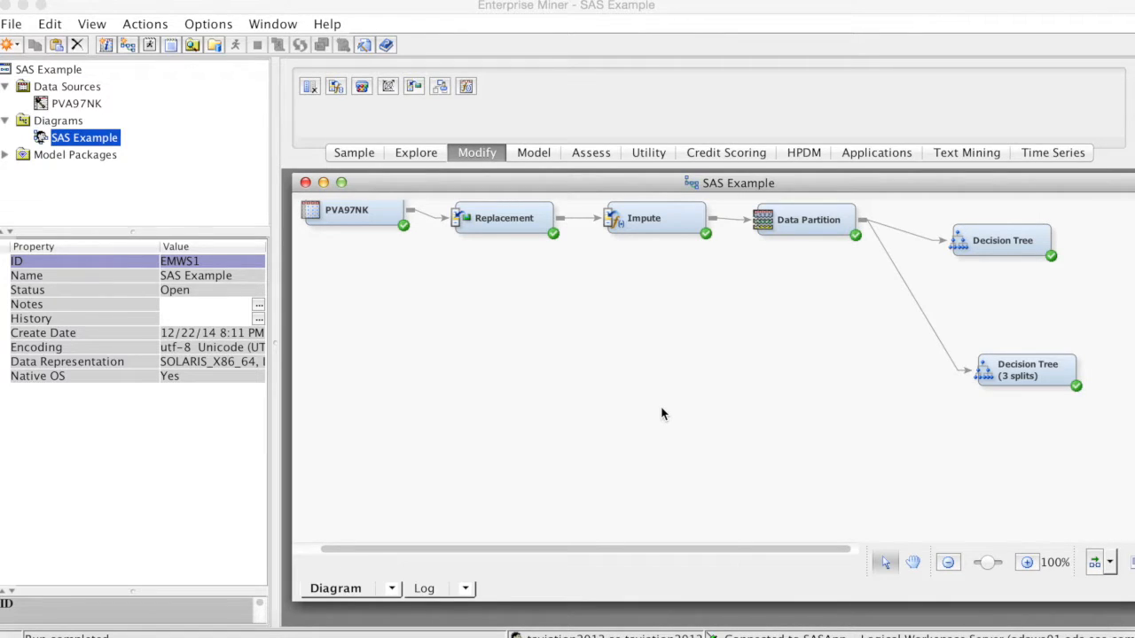
mouse_move(578, 285)
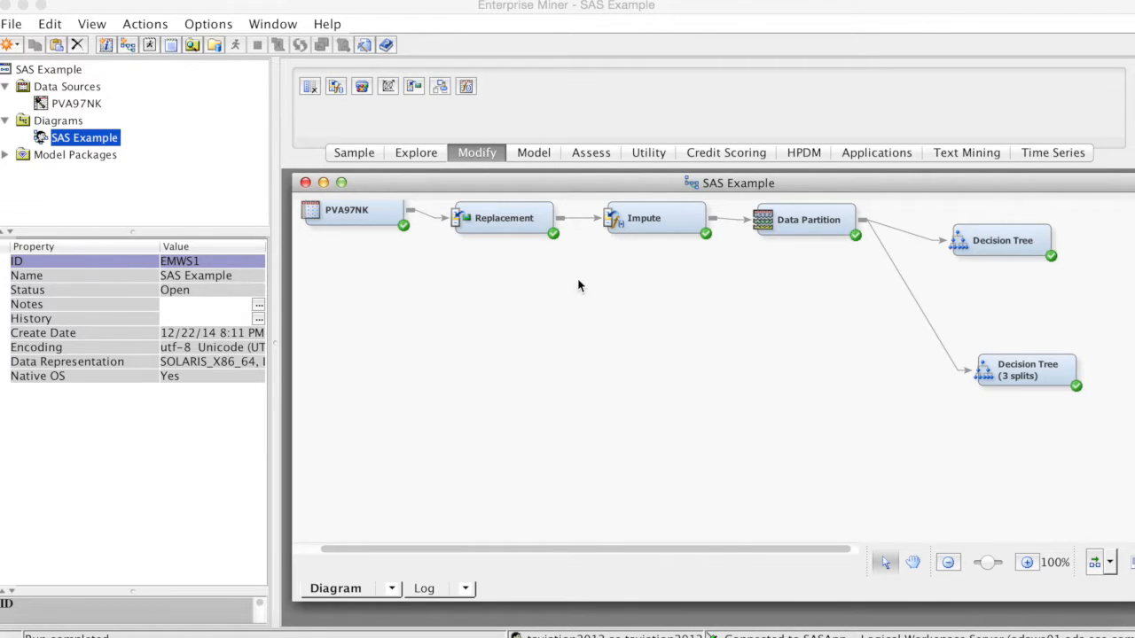
Step: Show the Model tab's modelling tools to reach the Regression node
click(533, 153)
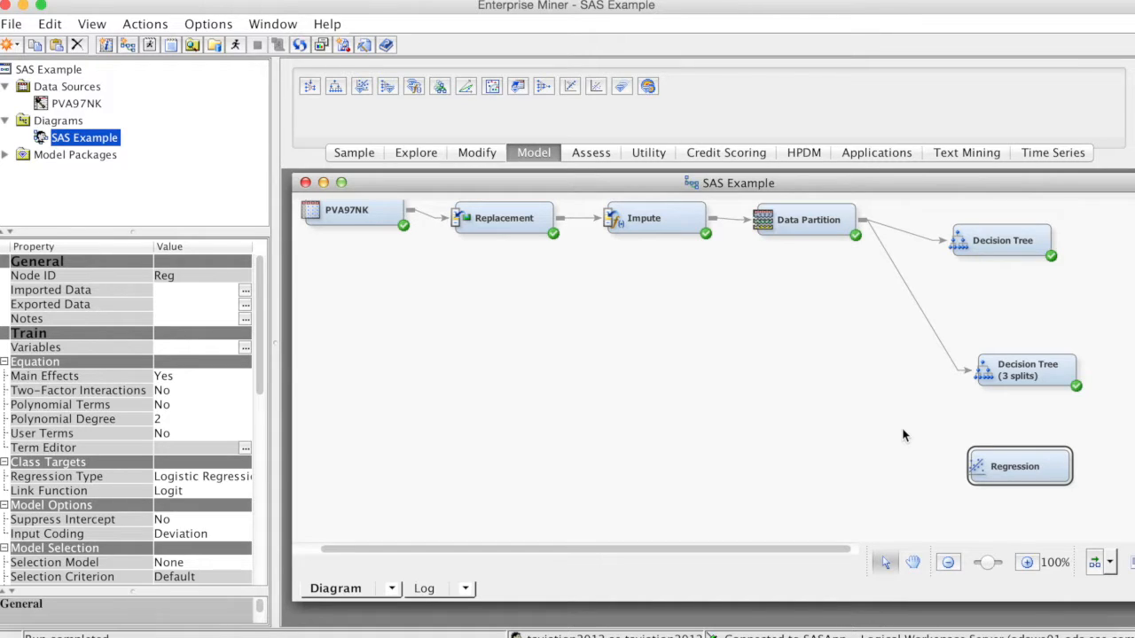
mouse_move(865, 212)
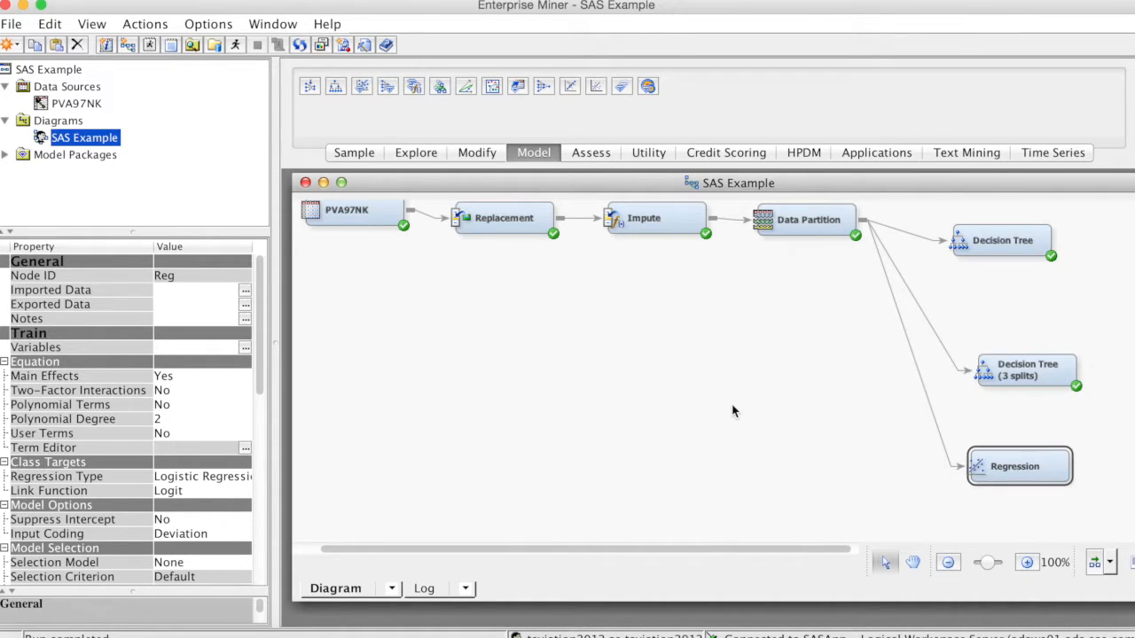
mouse_move(260, 403)
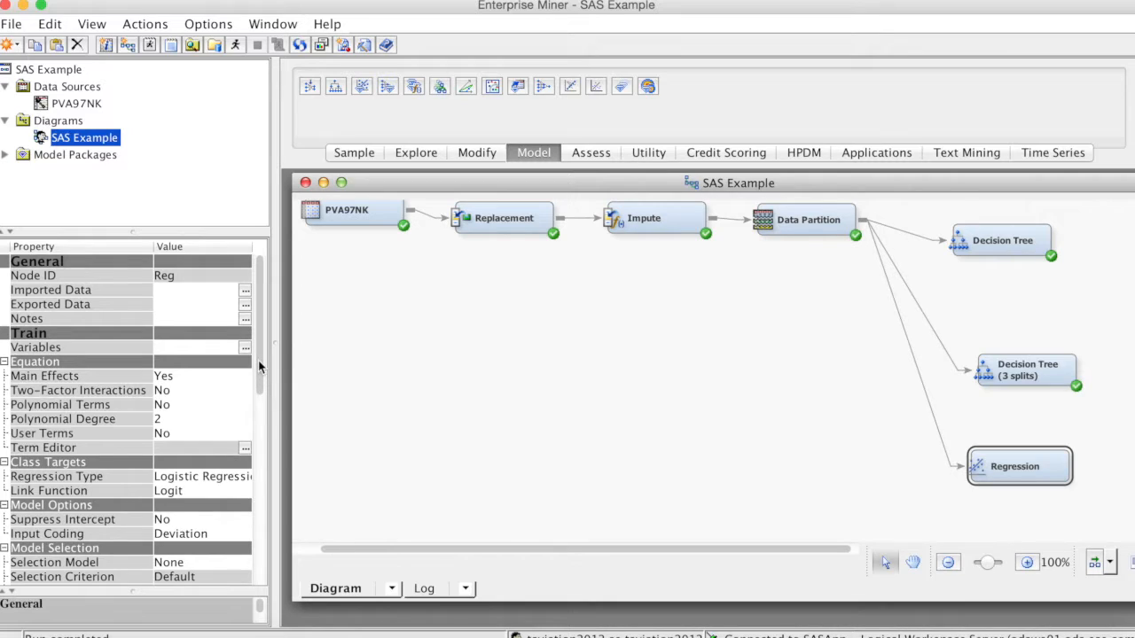
Step: Set Selection Model to Stepwise, Selection Criterion to Validation Error, and Use Selection Defaults to No
scroll(down, 3)
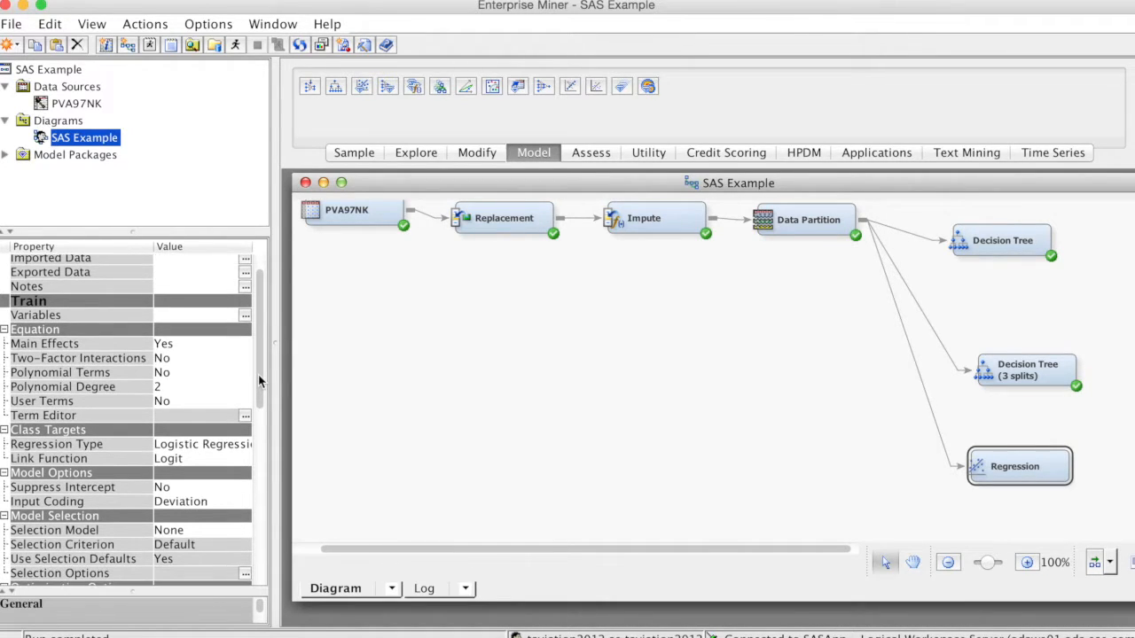
scroll(down, 3)
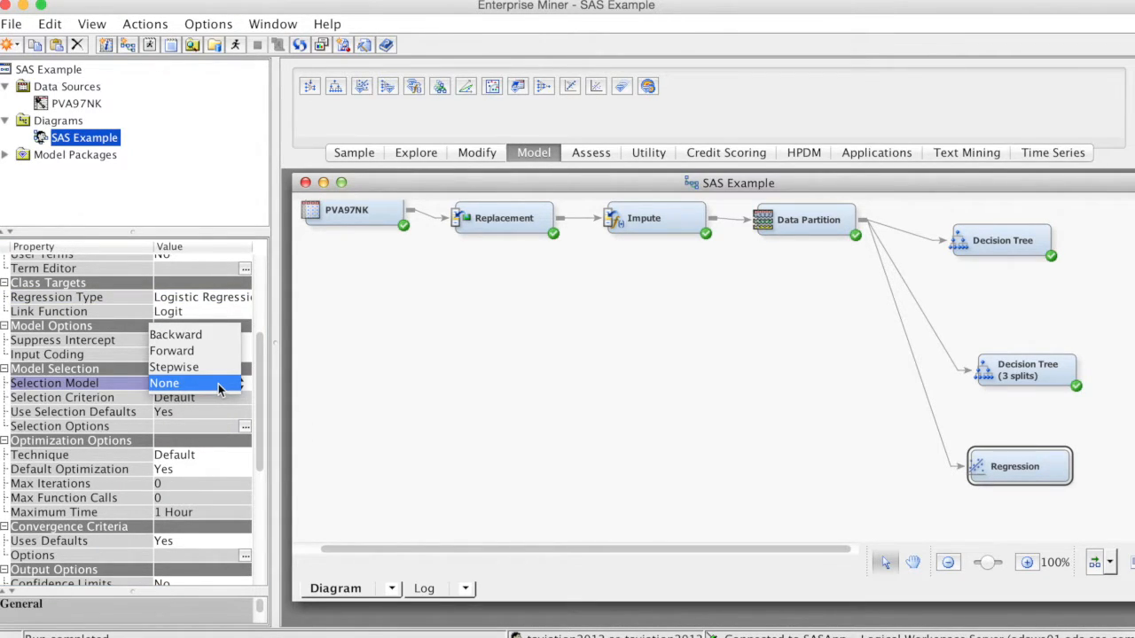
mouse_move(203, 367)
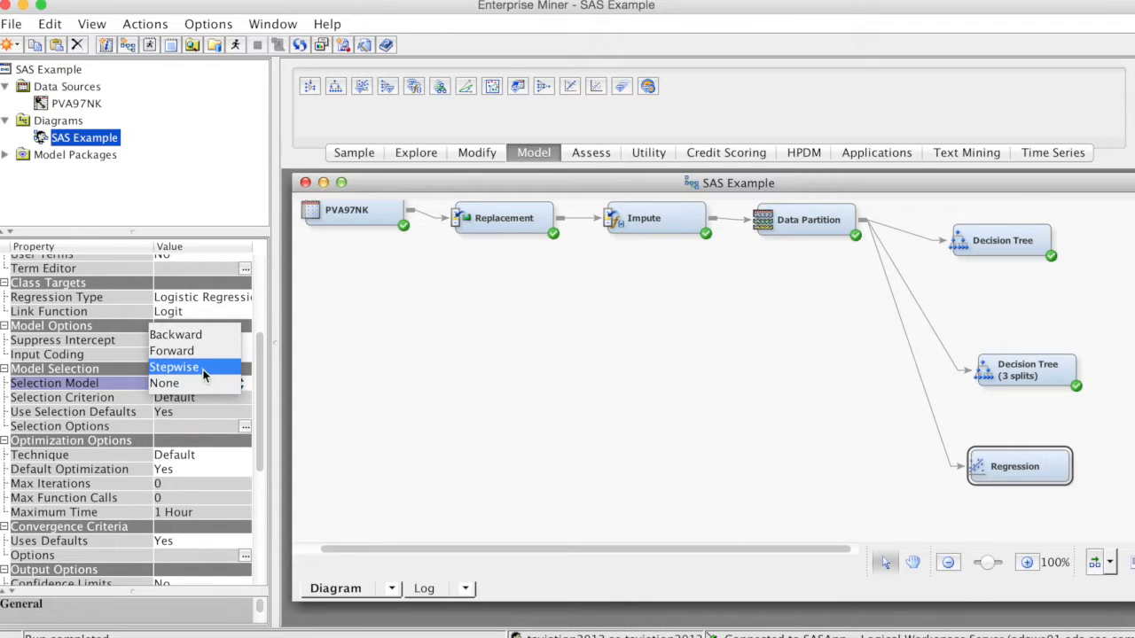
click(174, 367)
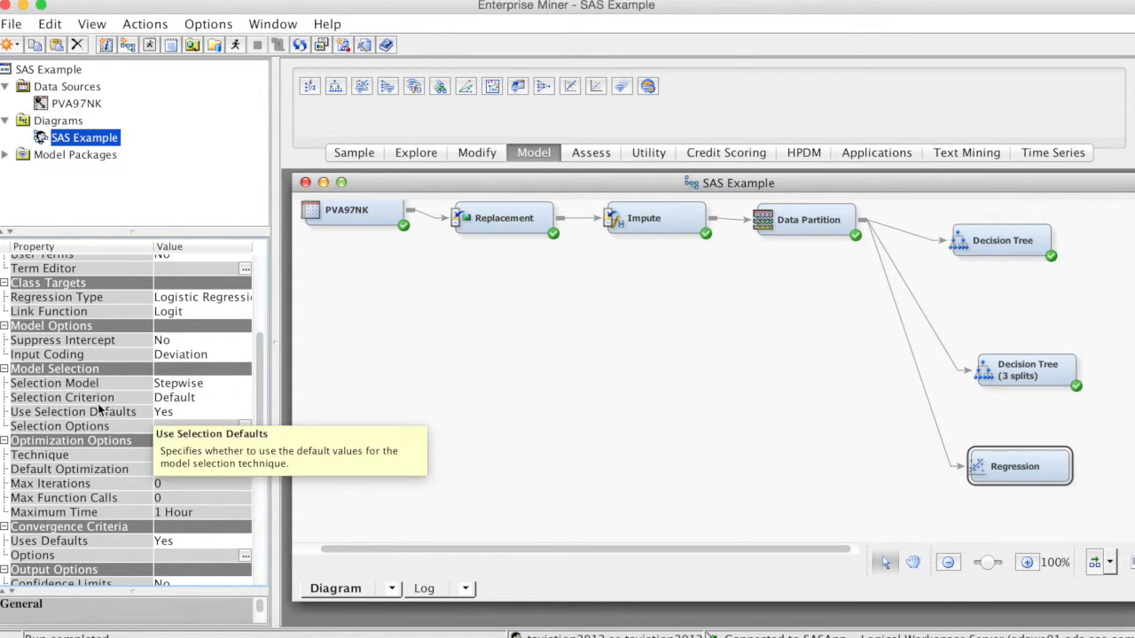
click(239, 397)
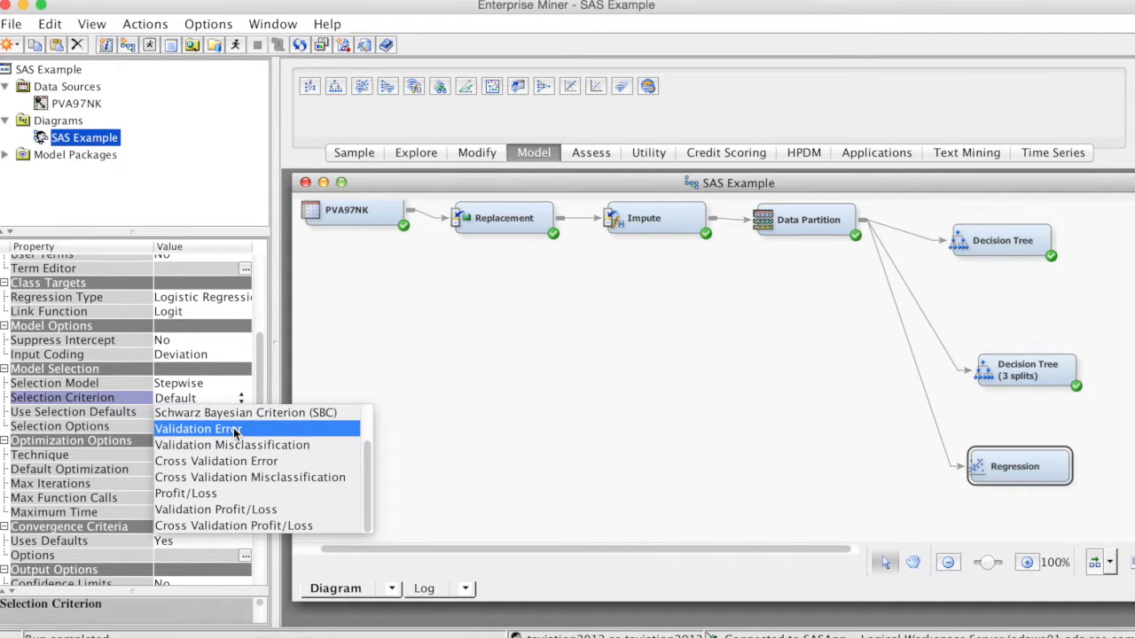
click(197, 428)
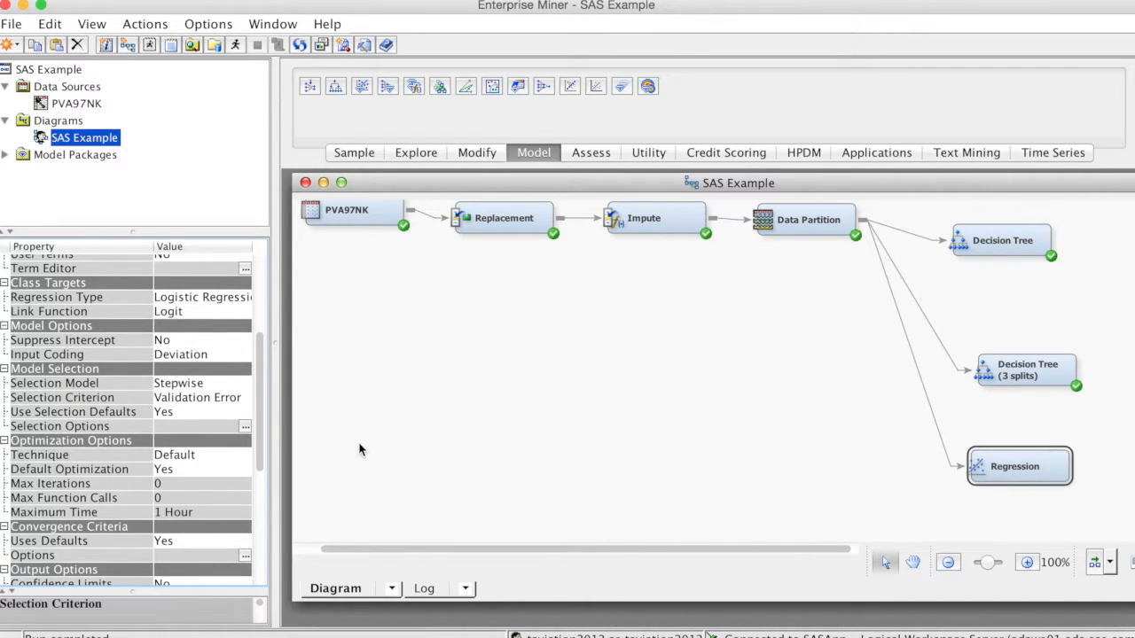
mouse_move(342, 454)
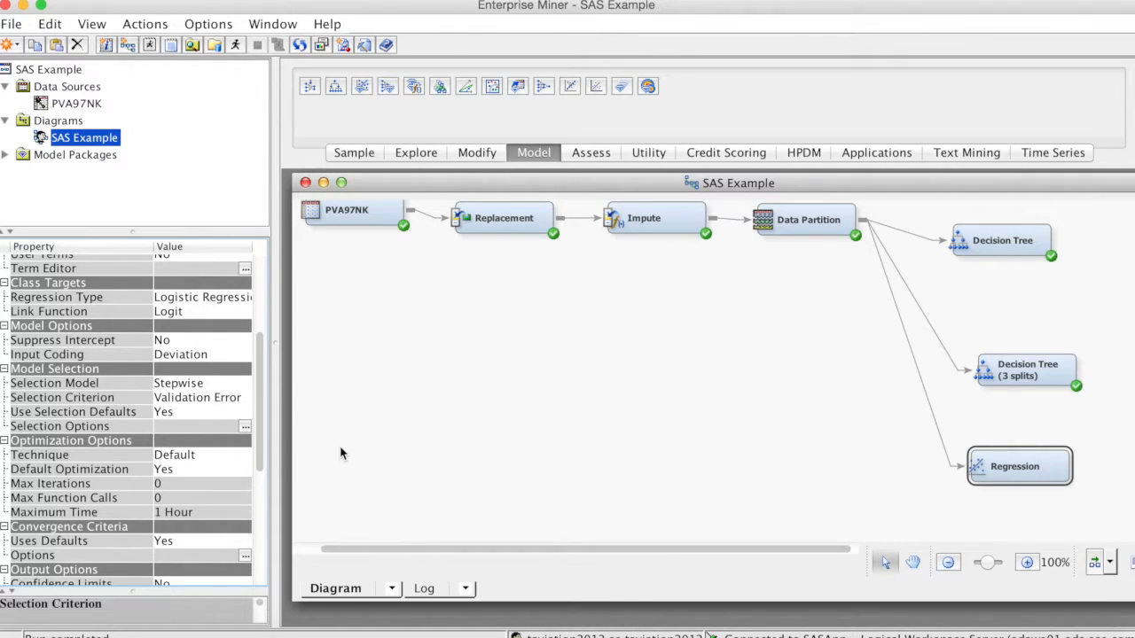
mouse_move(346, 450)
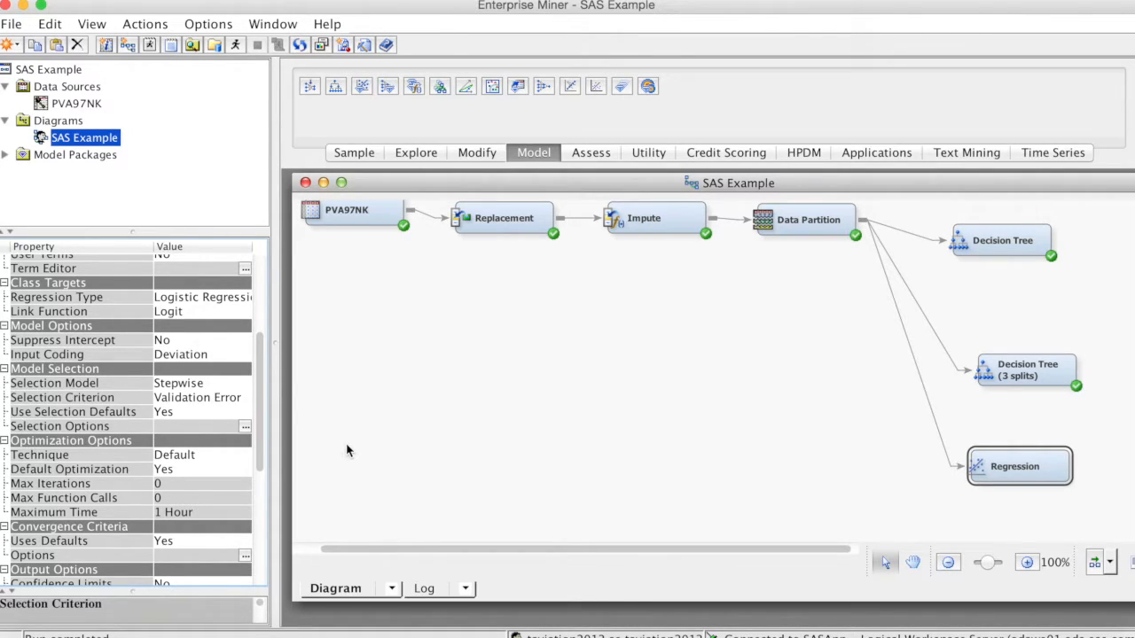
mouse_move(173, 412)
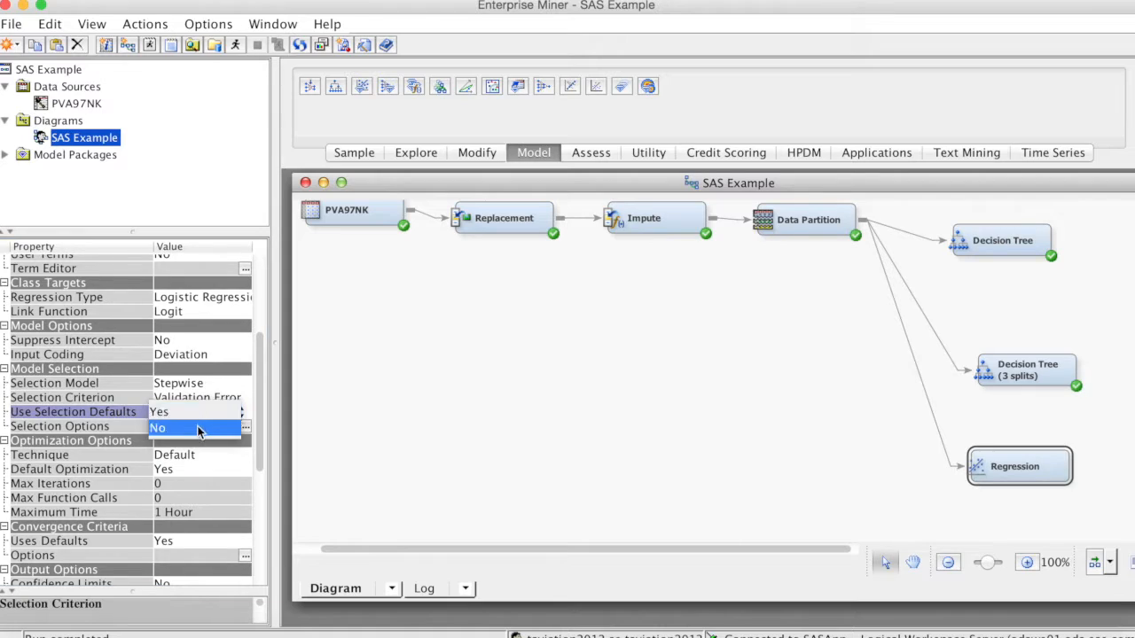
click(158, 428)
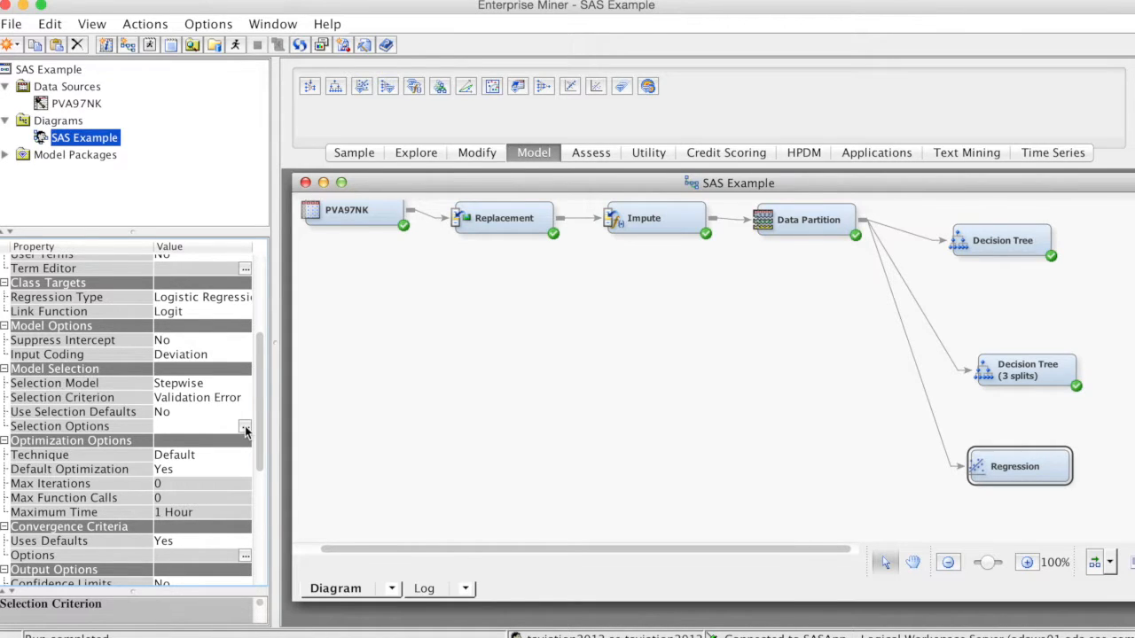
Step: In Selection Options, set entry and stay significance levels to 0.1 and maximum steps to 20
click(246, 426)
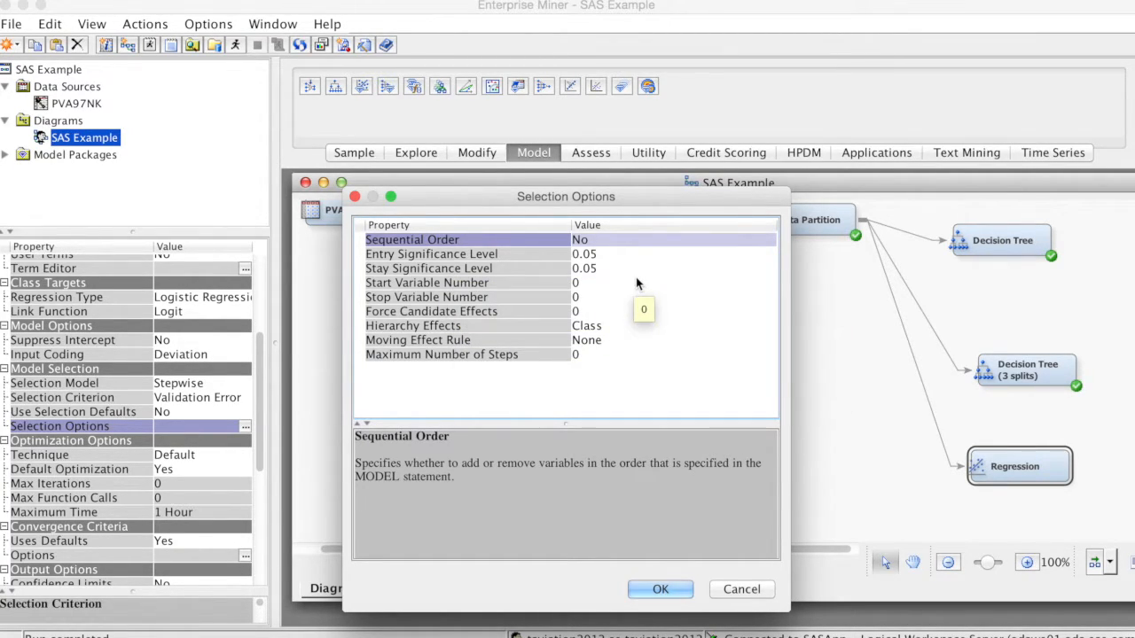
mouse_move(643, 290)
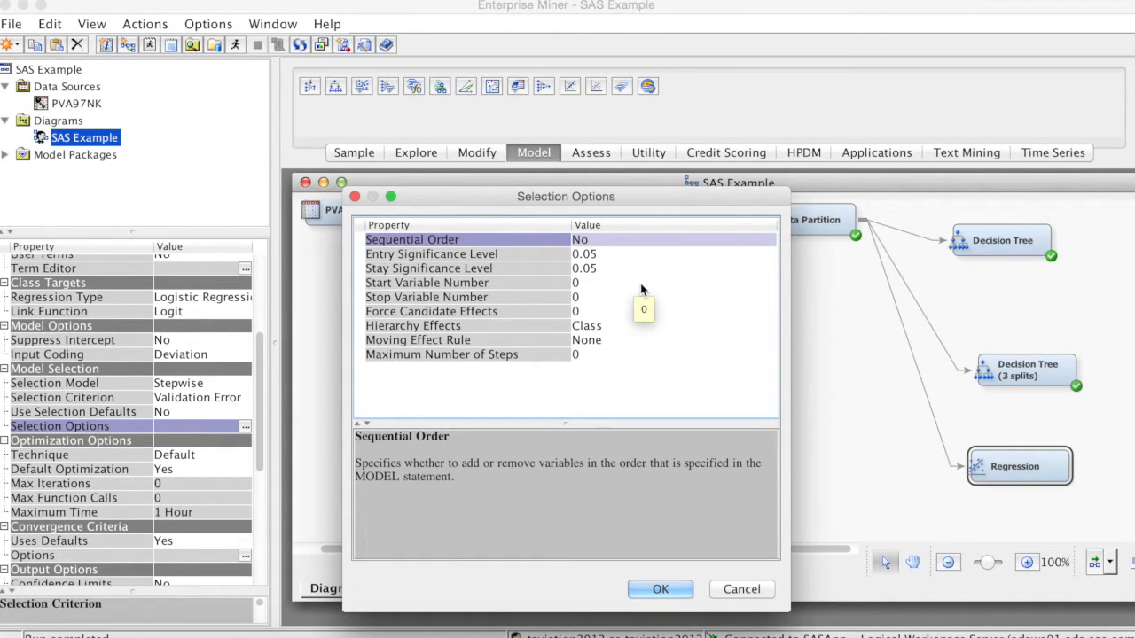
mouse_move(607, 257)
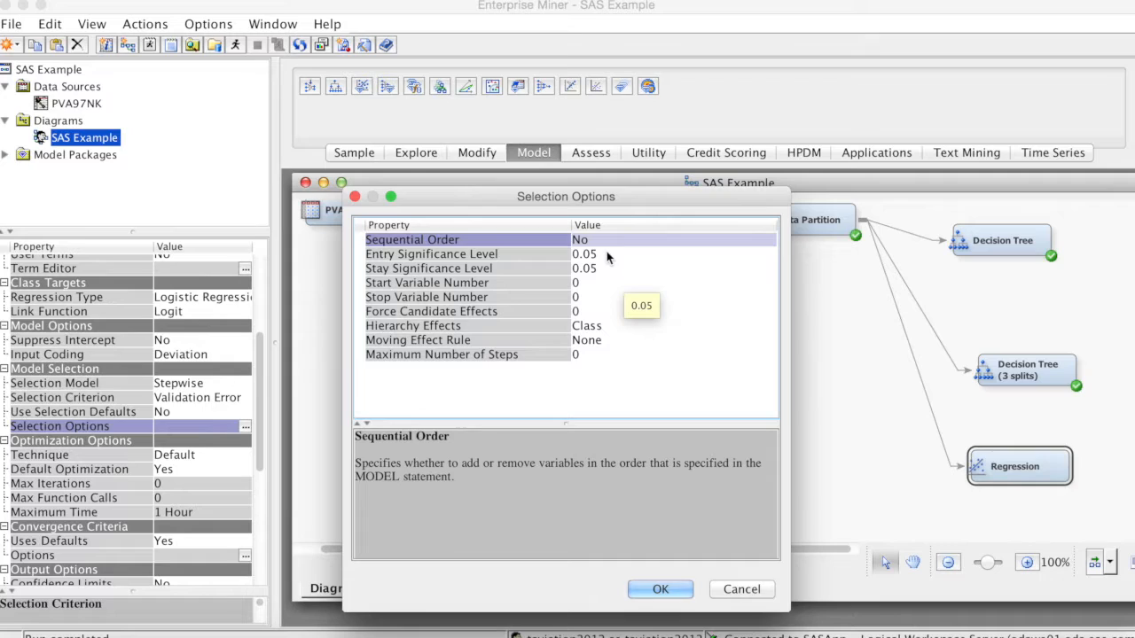
click(432, 254)
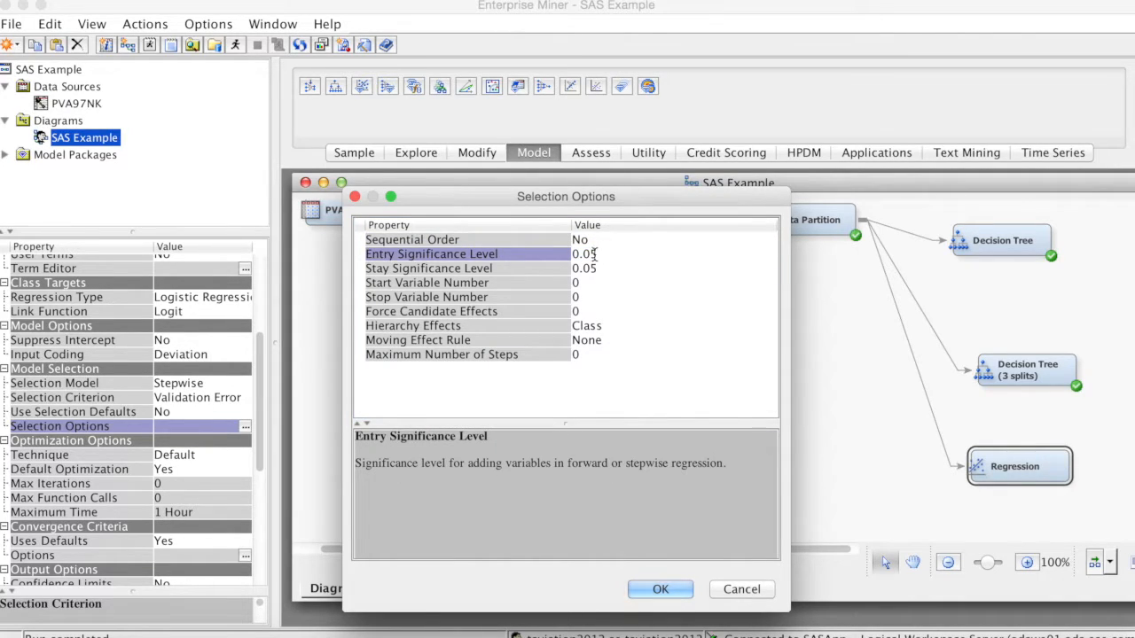
click(583, 254)
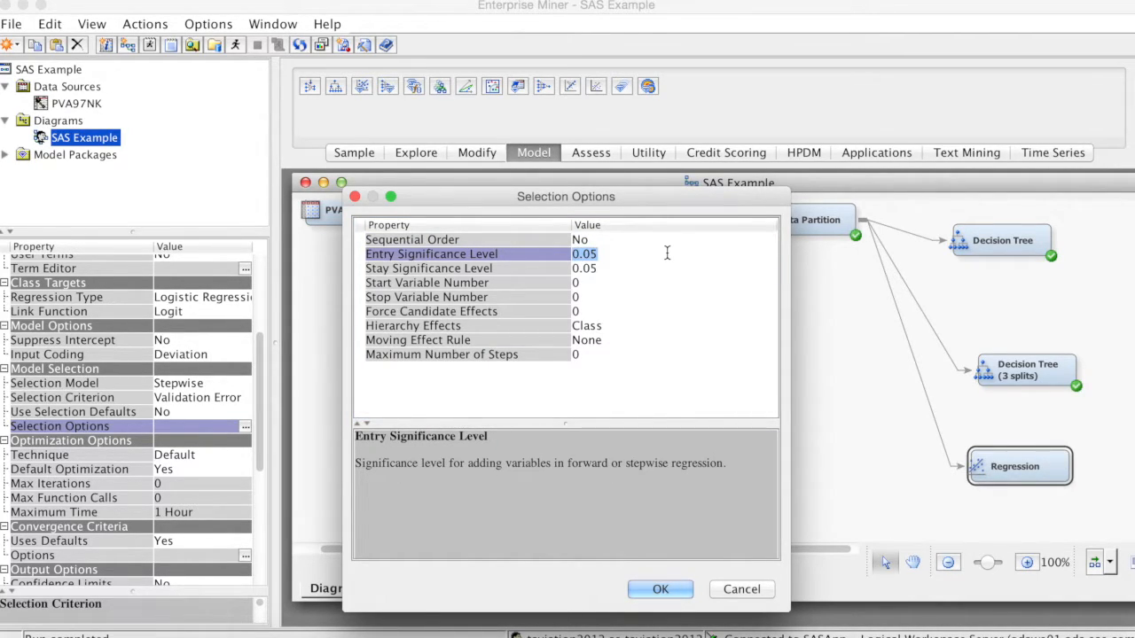
text(0.1)
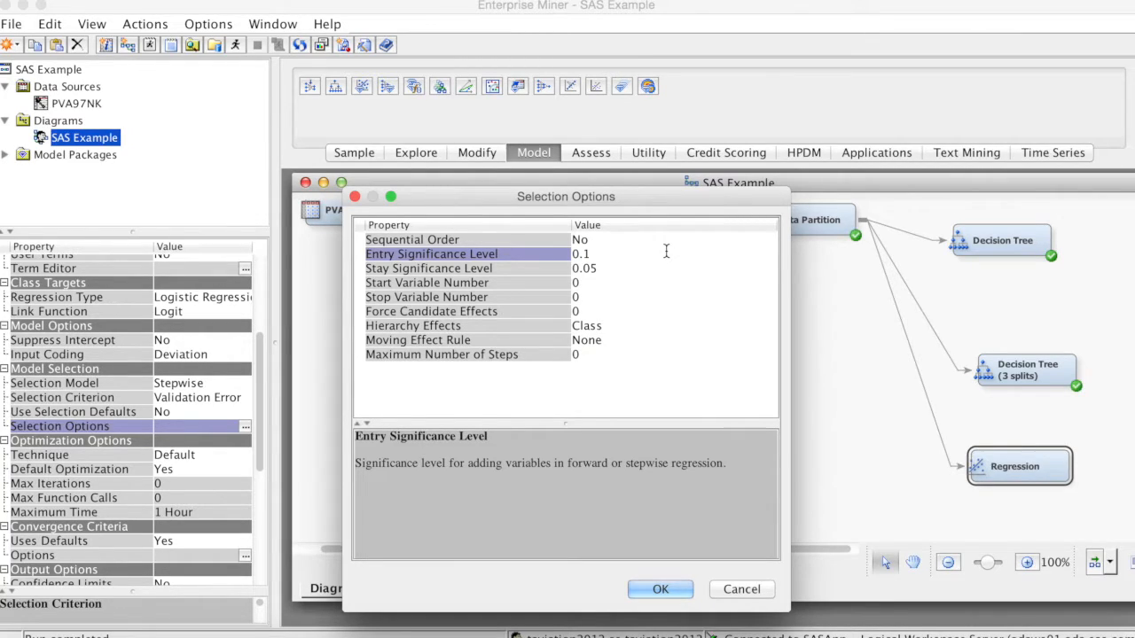
mouse_move(596, 269)
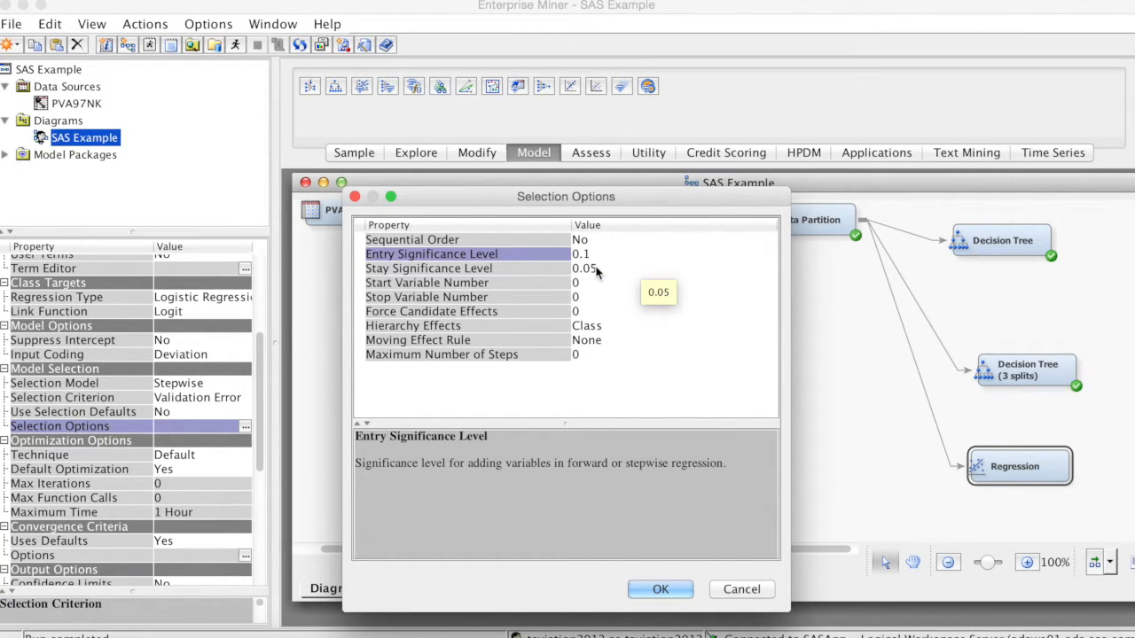
click(428, 268)
text(0.1)
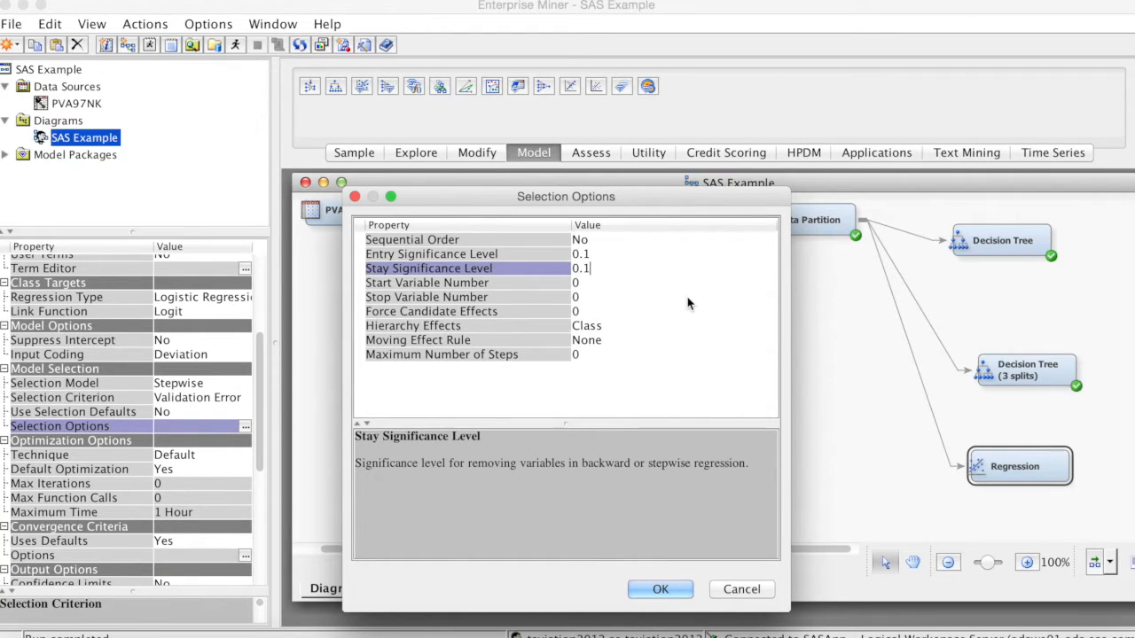
click(441, 353)
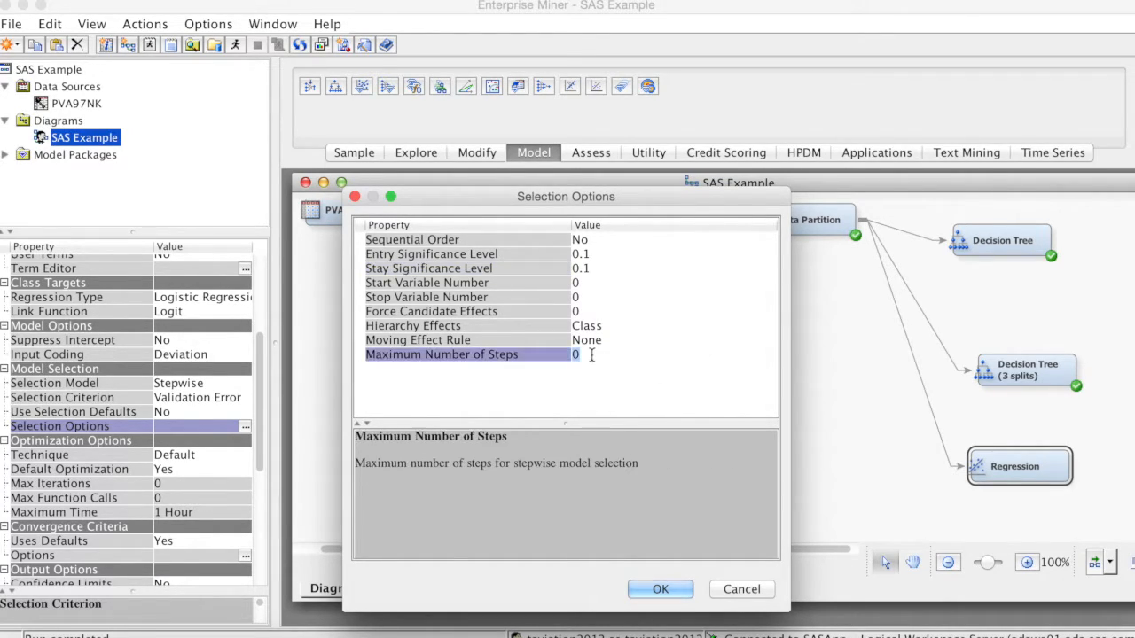
click(576, 353)
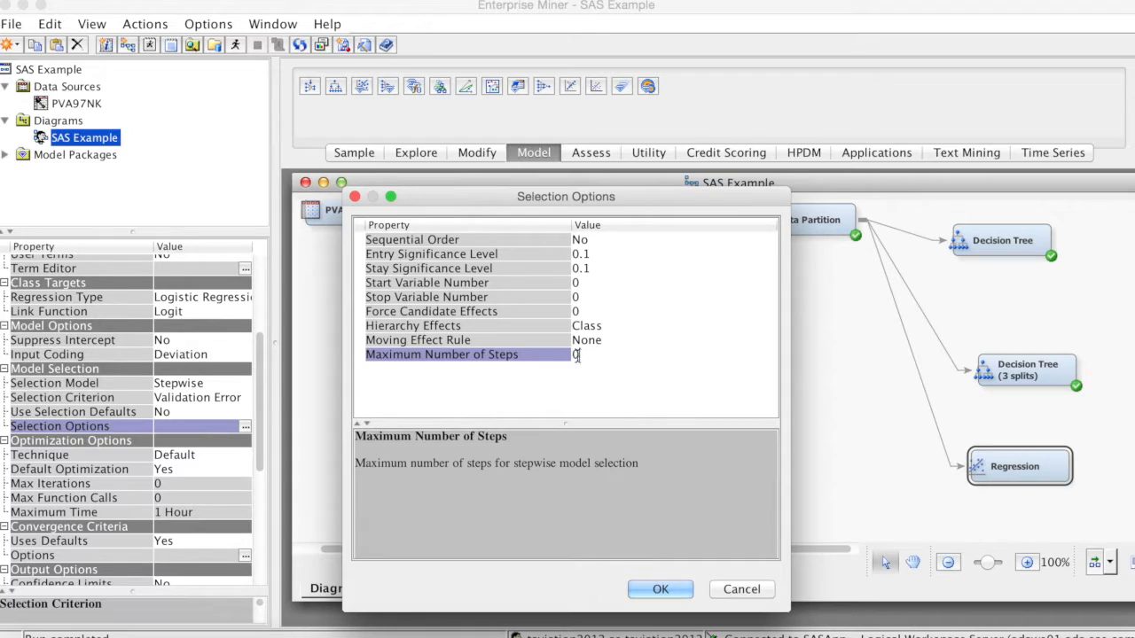
text(20)
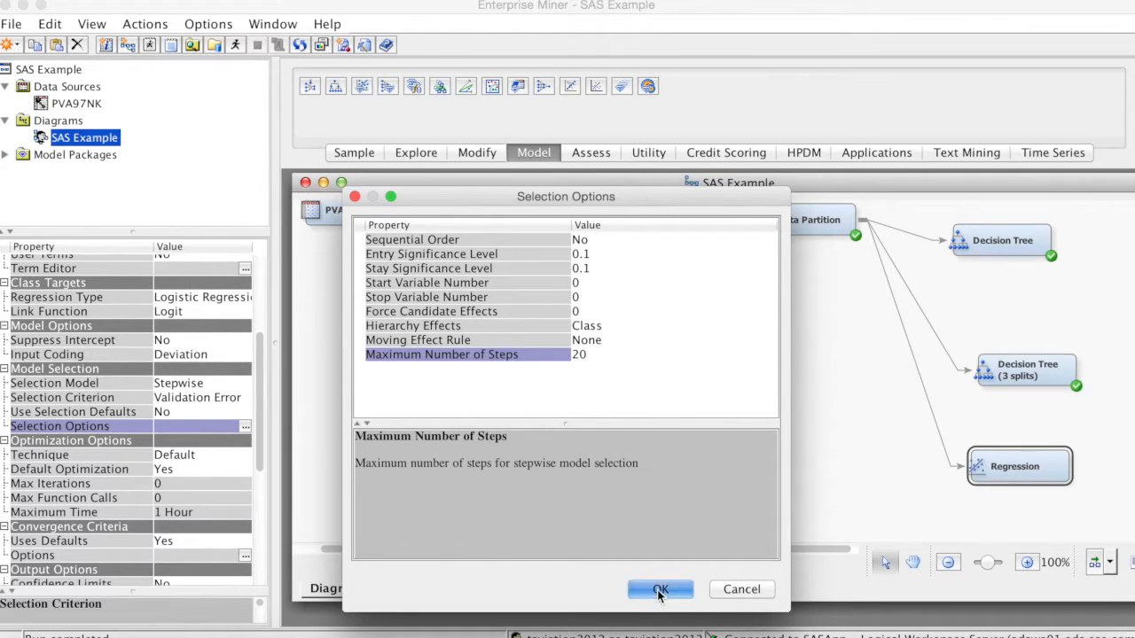
Step: Save the stepwise options and confirm running the path ending at the Regression node
click(659, 590)
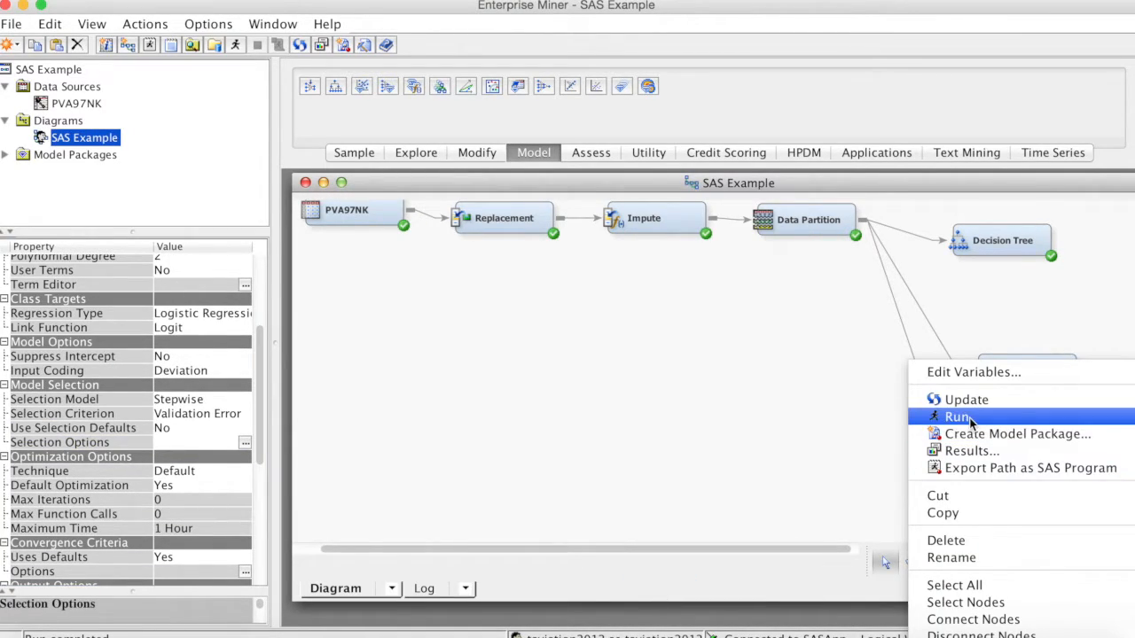
click(958, 417)
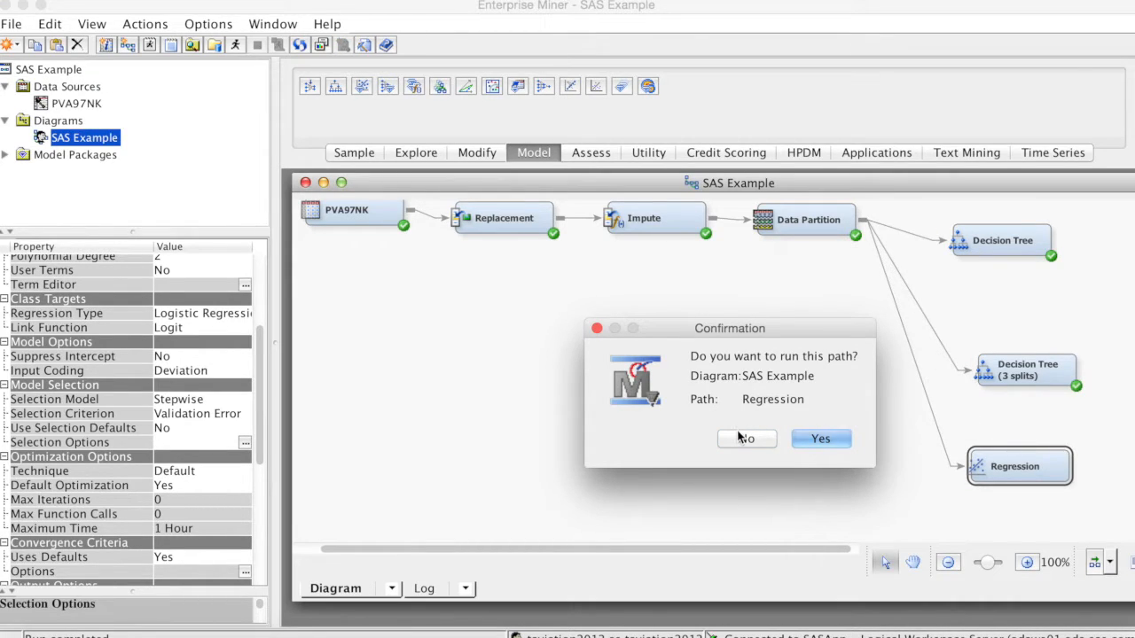
click(745, 438)
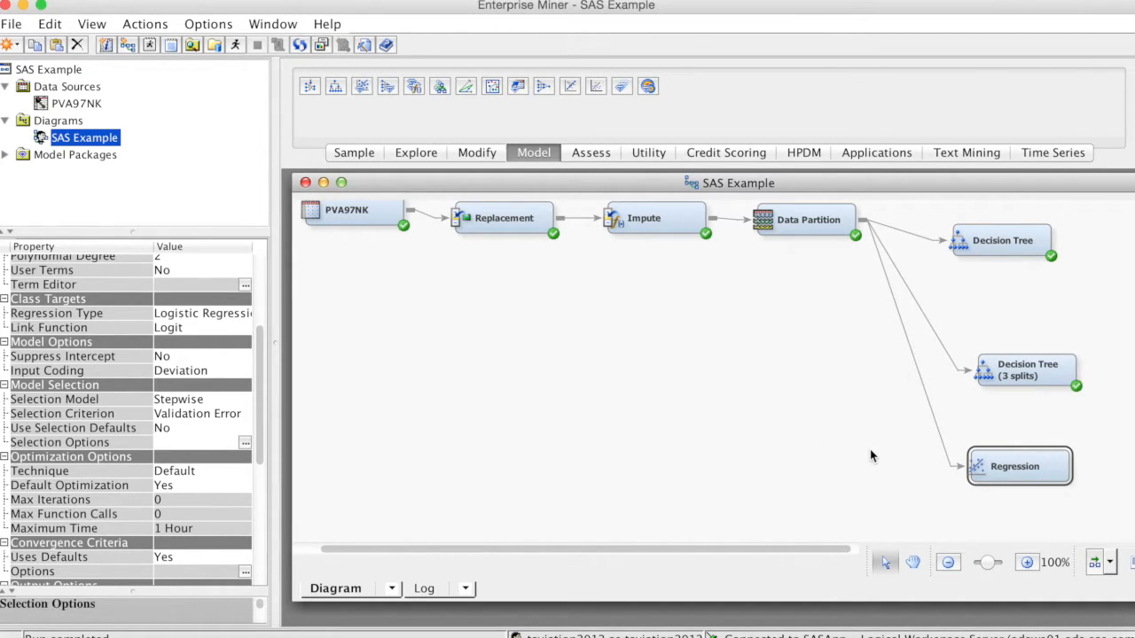
mouse_move(670, 442)
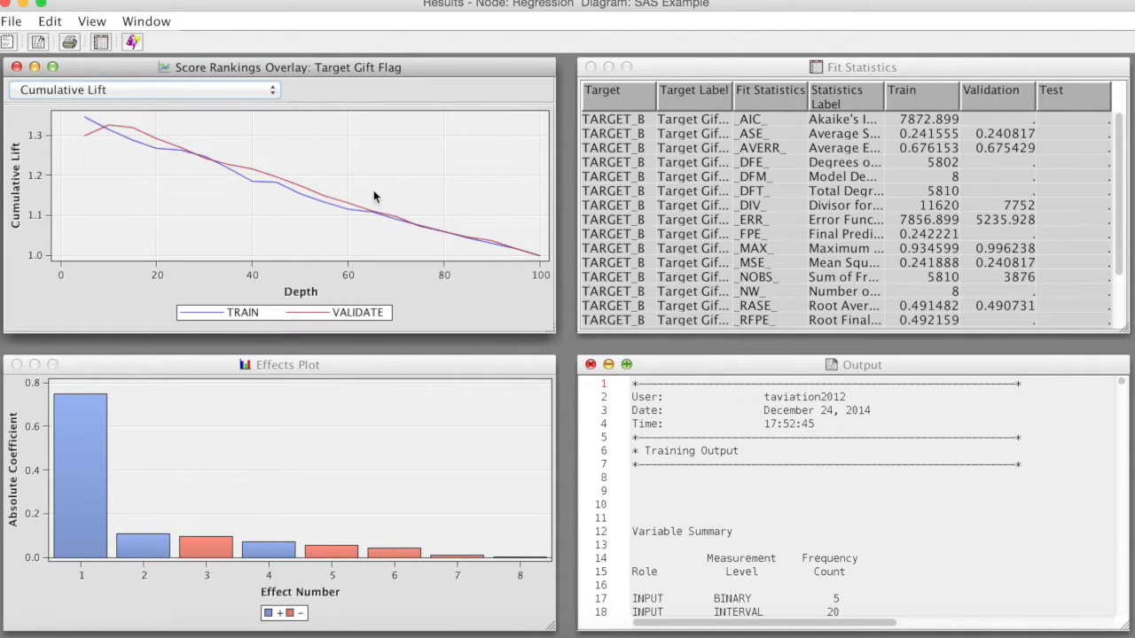
mouse_move(952, 119)
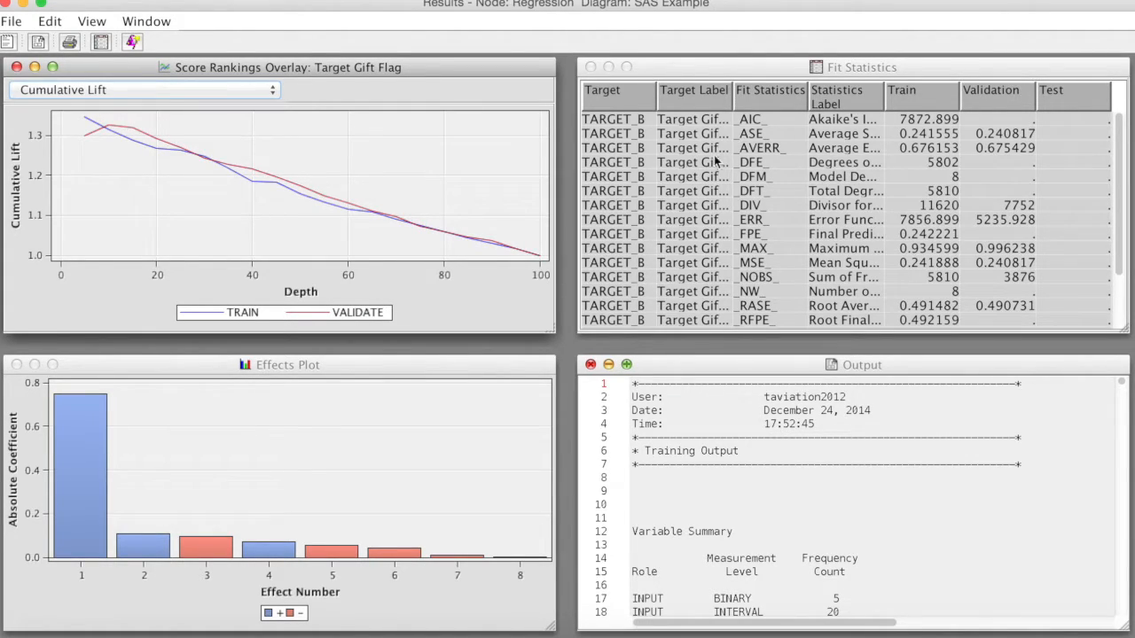
mouse_move(973, 197)
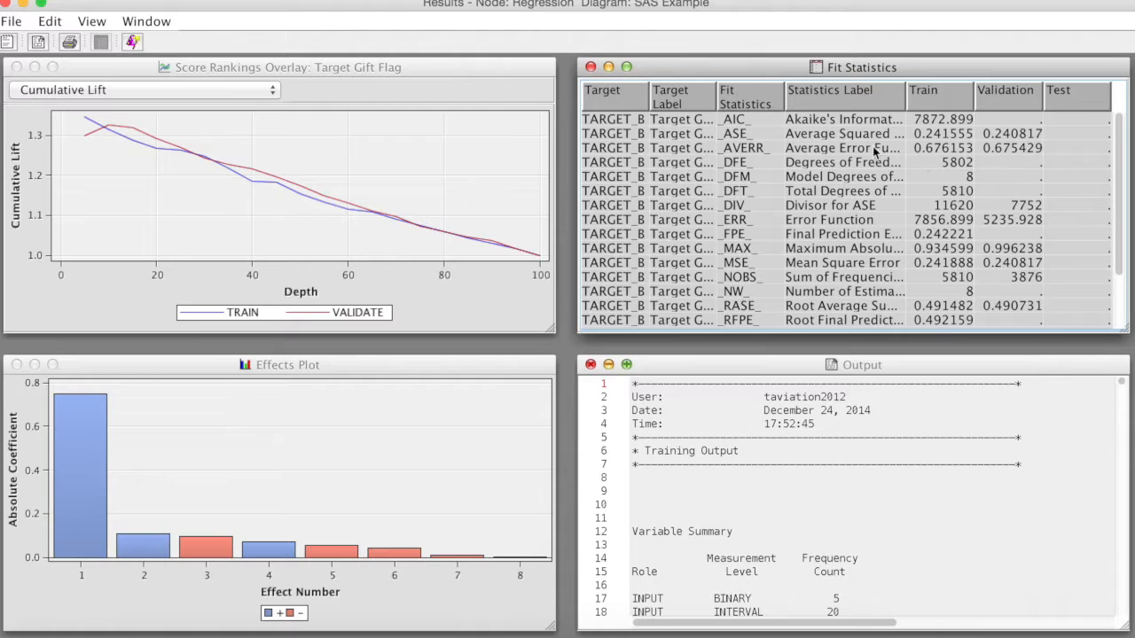
mouse_move(769, 136)
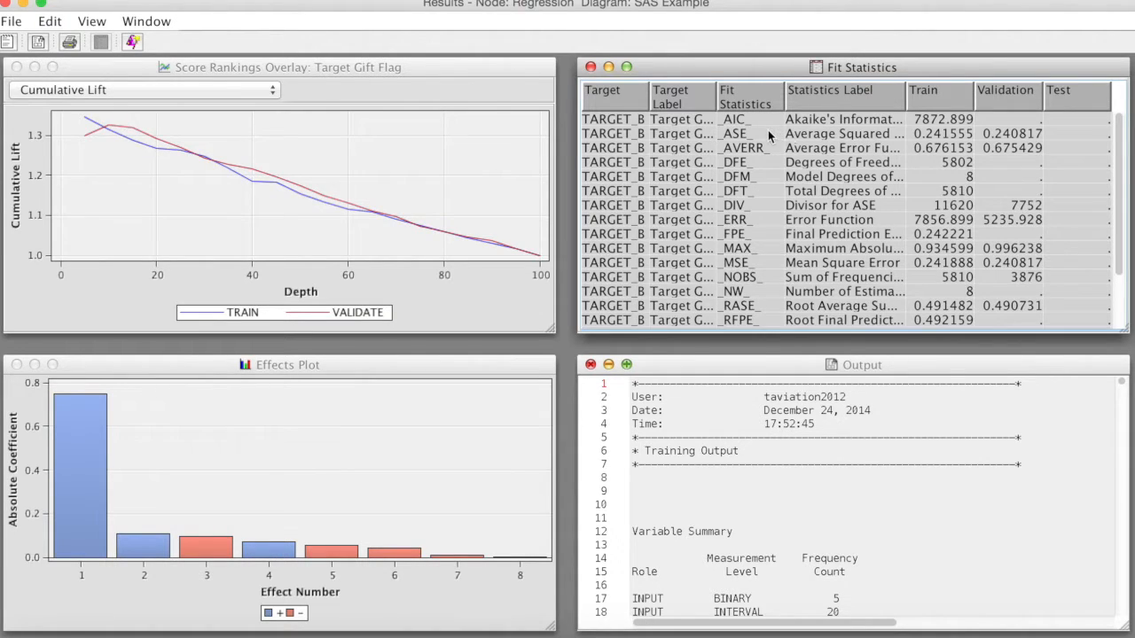
mouse_move(1005, 142)
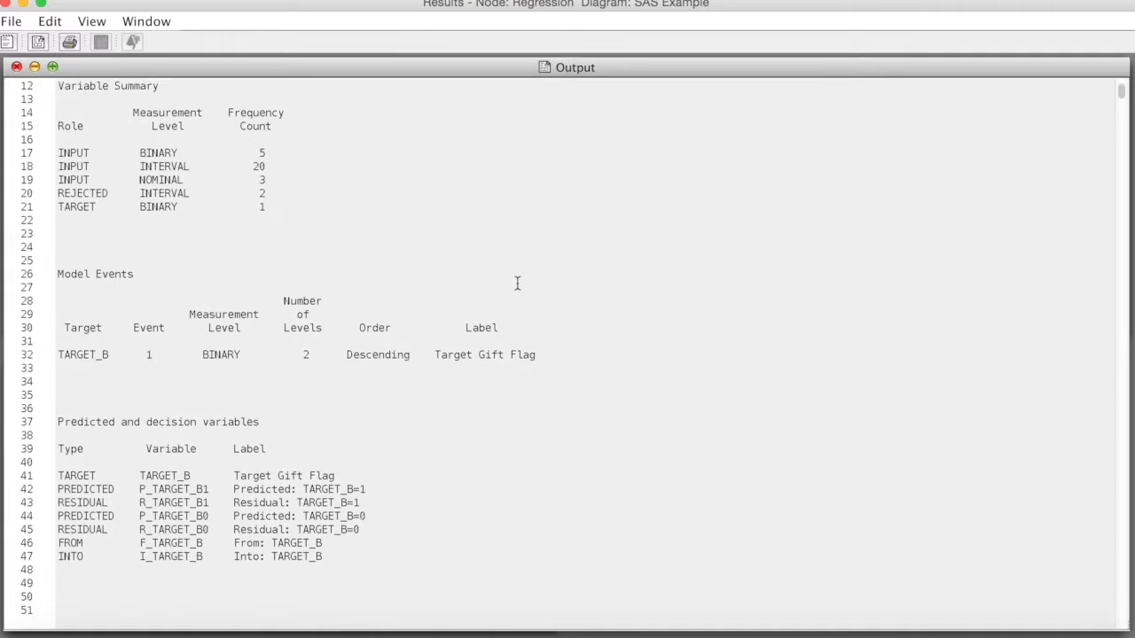
Step: Scroll the full-size regression output through the stepwise optimization details
scroll(down, 3)
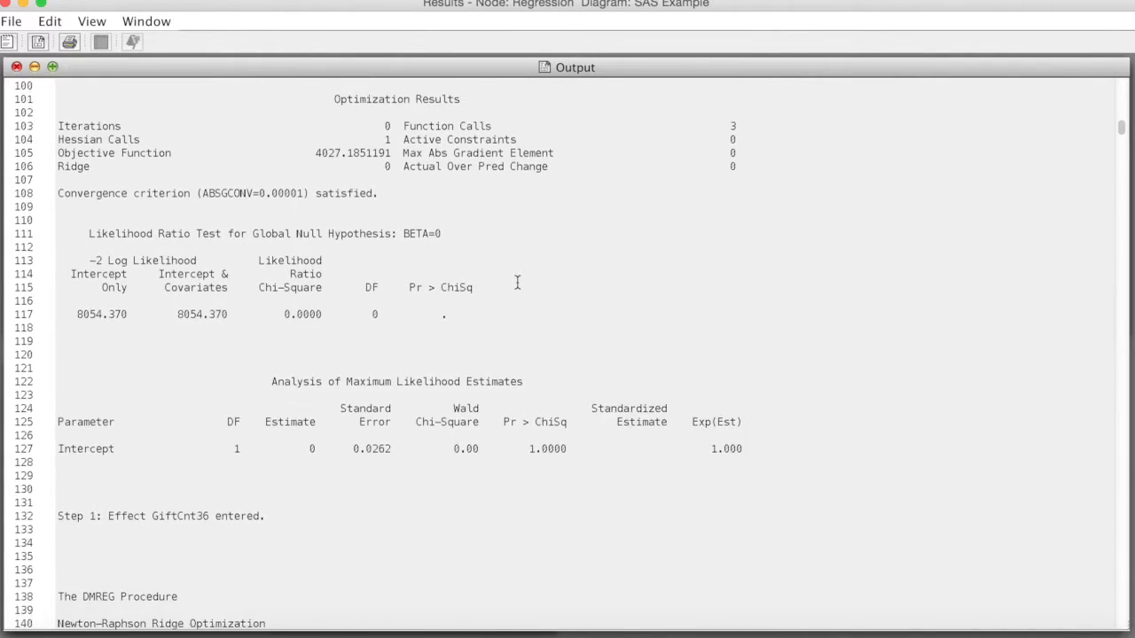
scroll(down, 3)
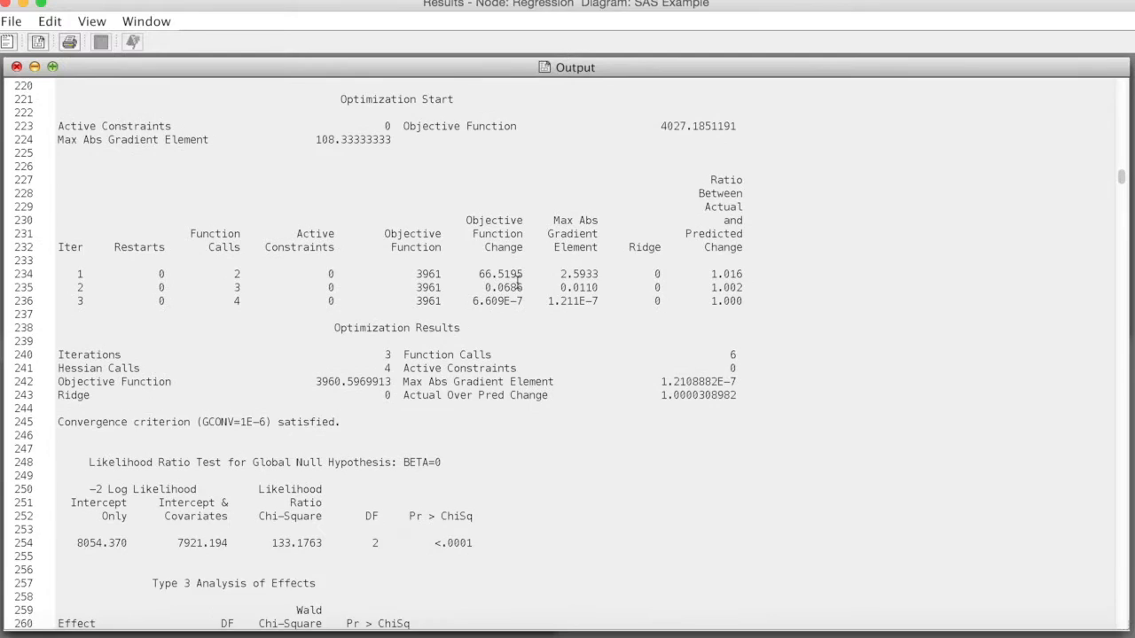
scroll(down, 3)
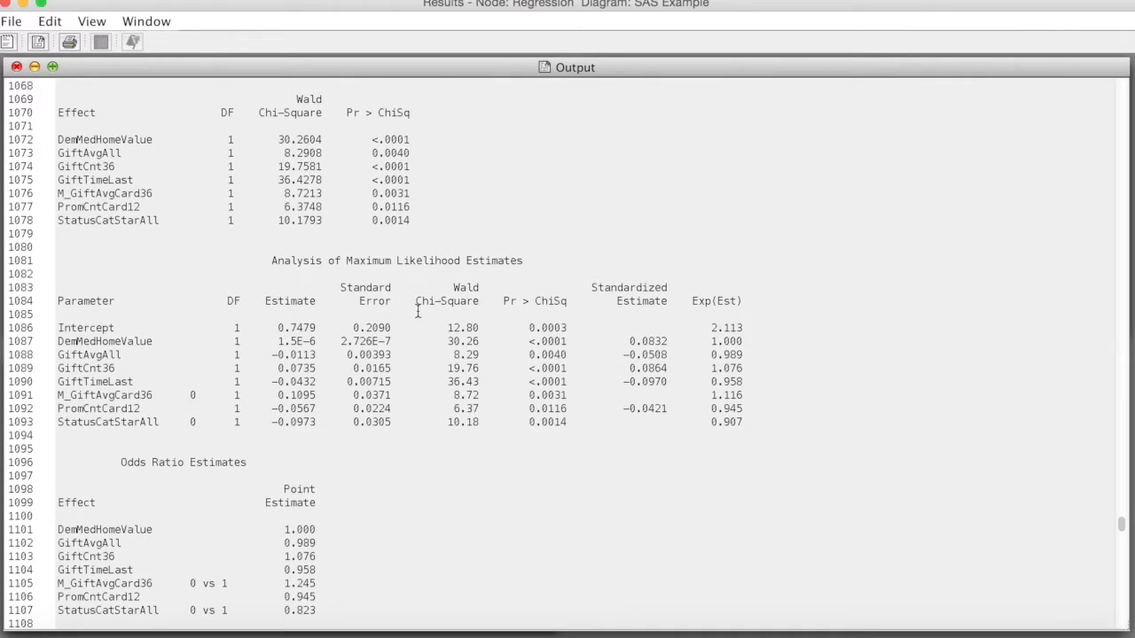
mouse_move(231, 345)
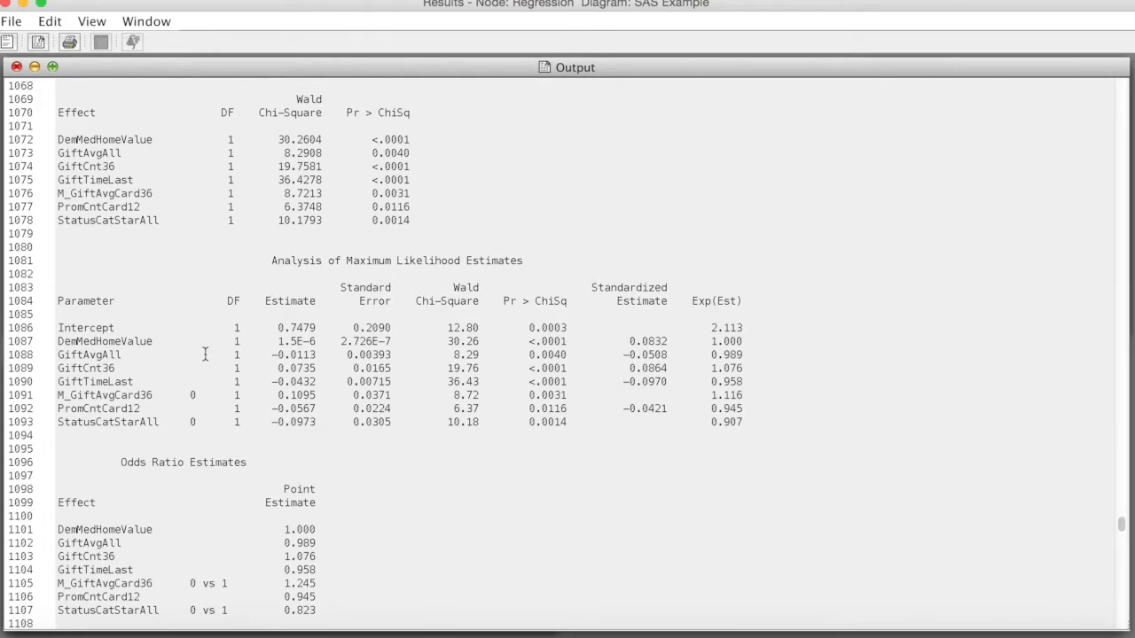
mouse_move(183, 375)
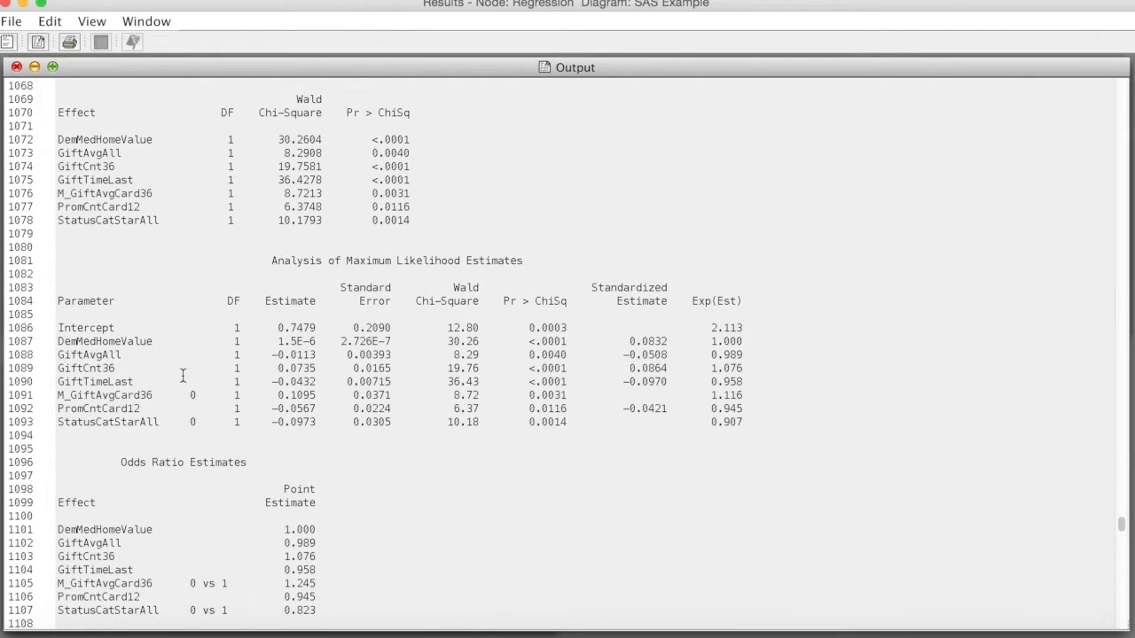
mouse_move(131, 368)
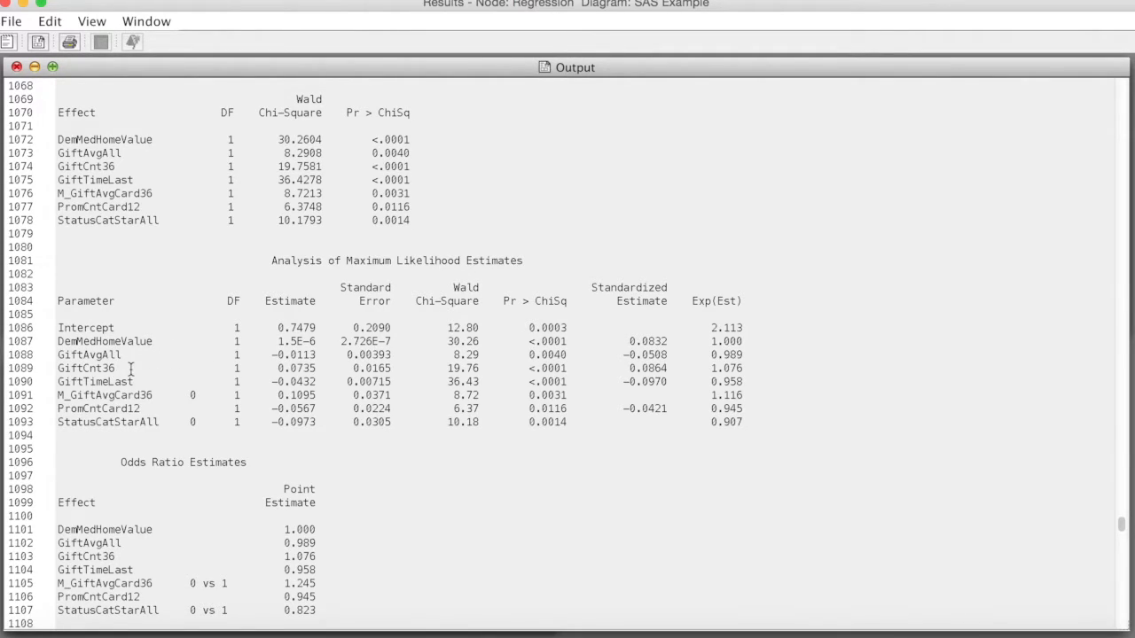
mouse_move(104, 402)
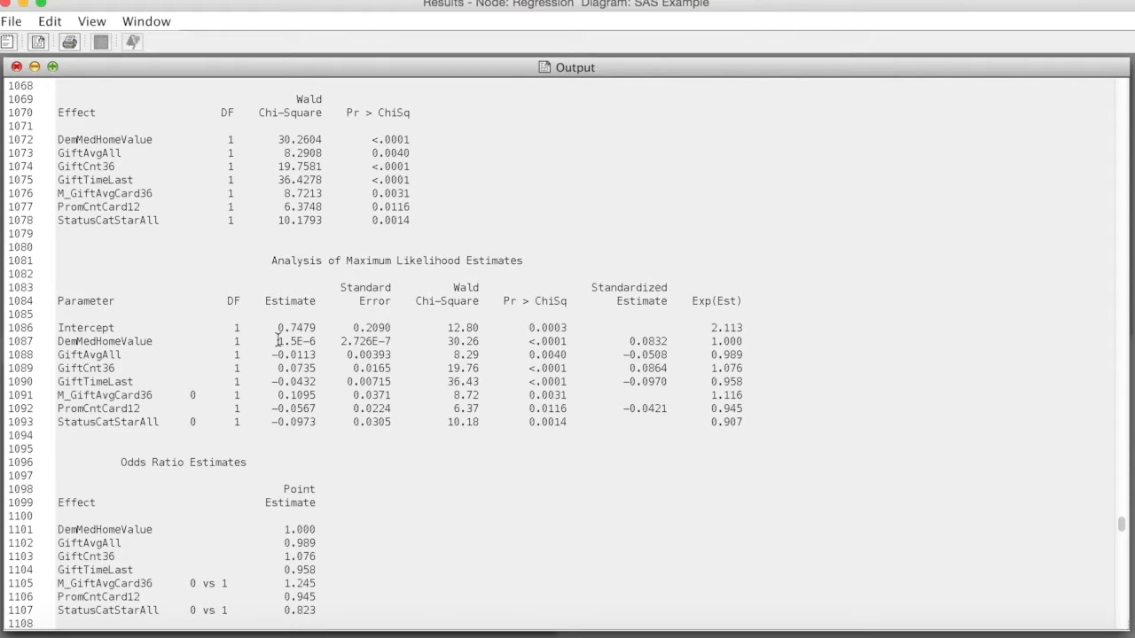
Step: Restore the output window to the tiled Results layout
click(91, 20)
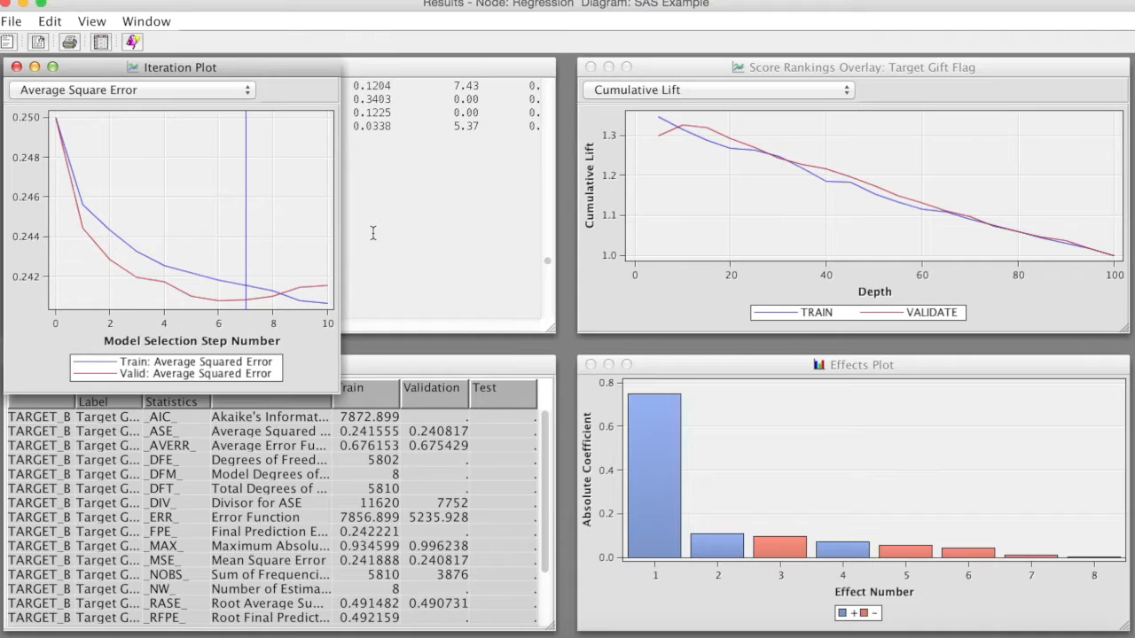
mouse_move(352, 221)
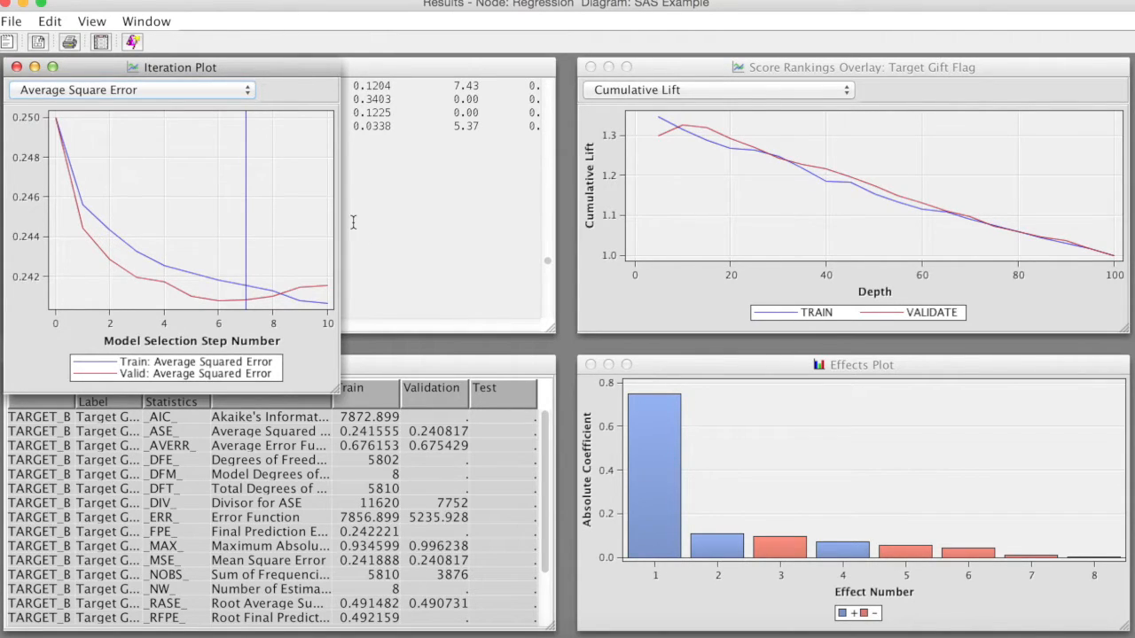
mouse_move(125, 113)
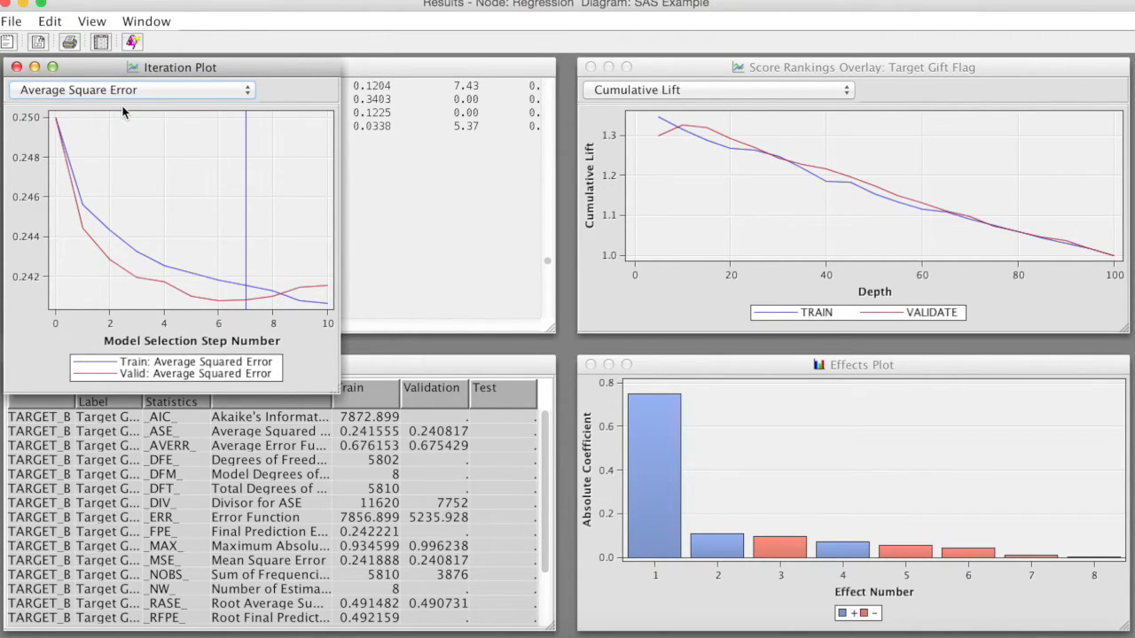
mouse_move(248, 241)
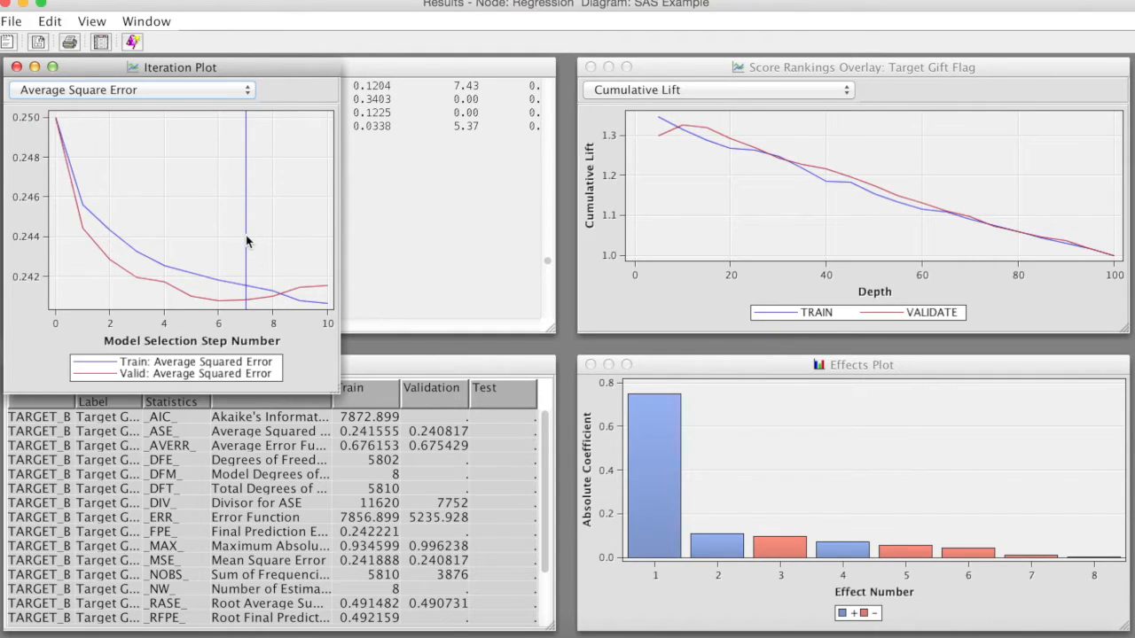
mouse_move(246, 241)
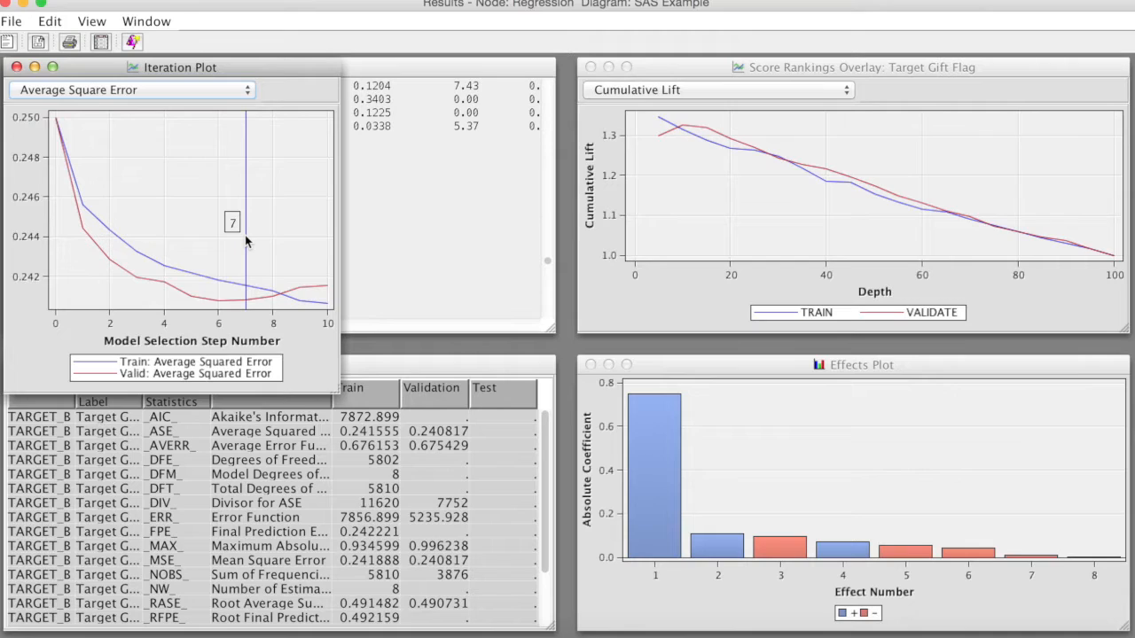
mouse_move(164, 291)
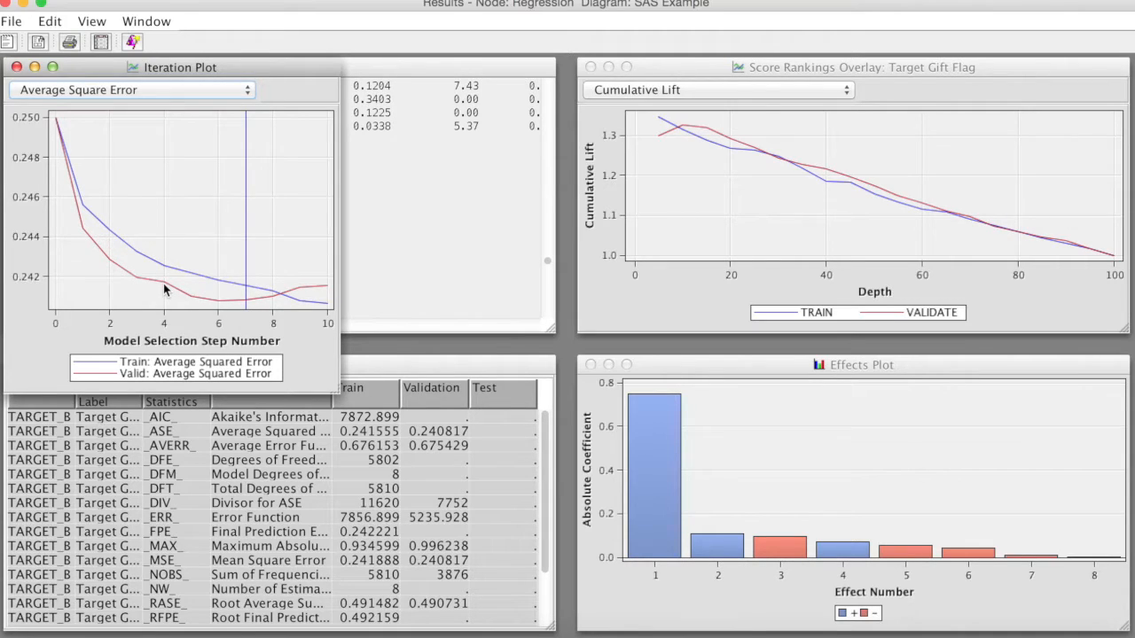
mouse_move(249, 309)
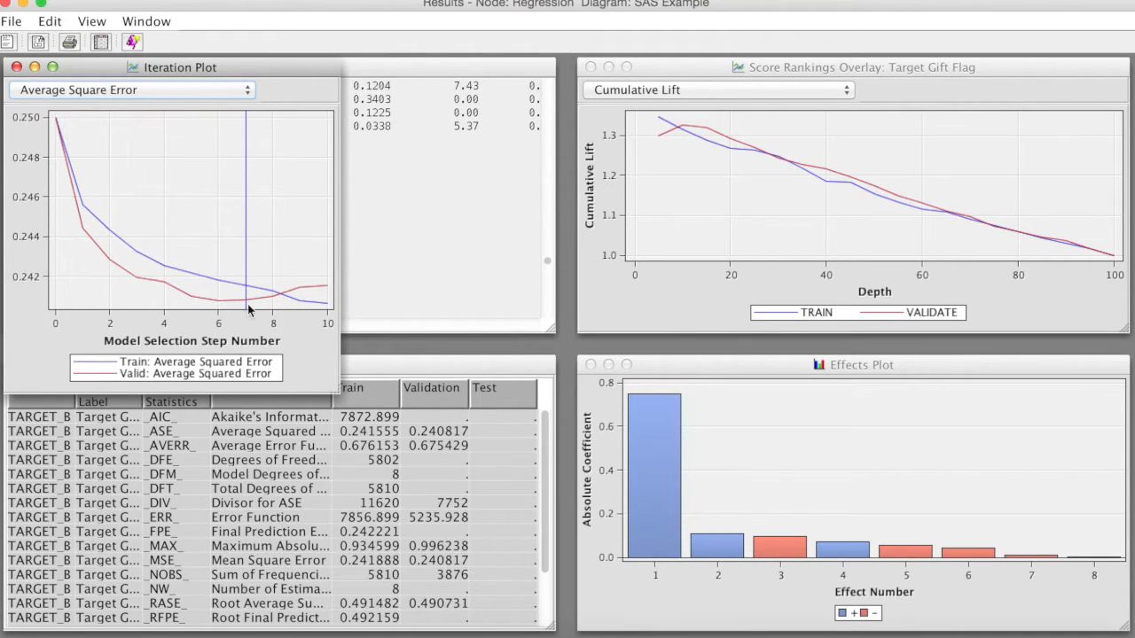
mouse_move(227, 307)
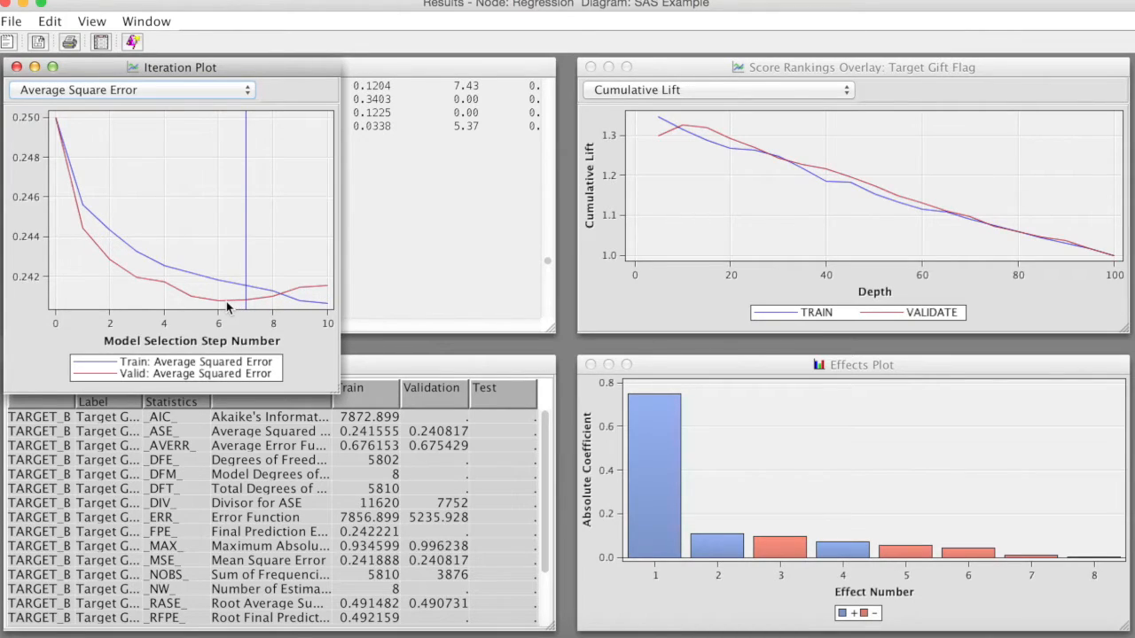
mouse_move(195, 302)
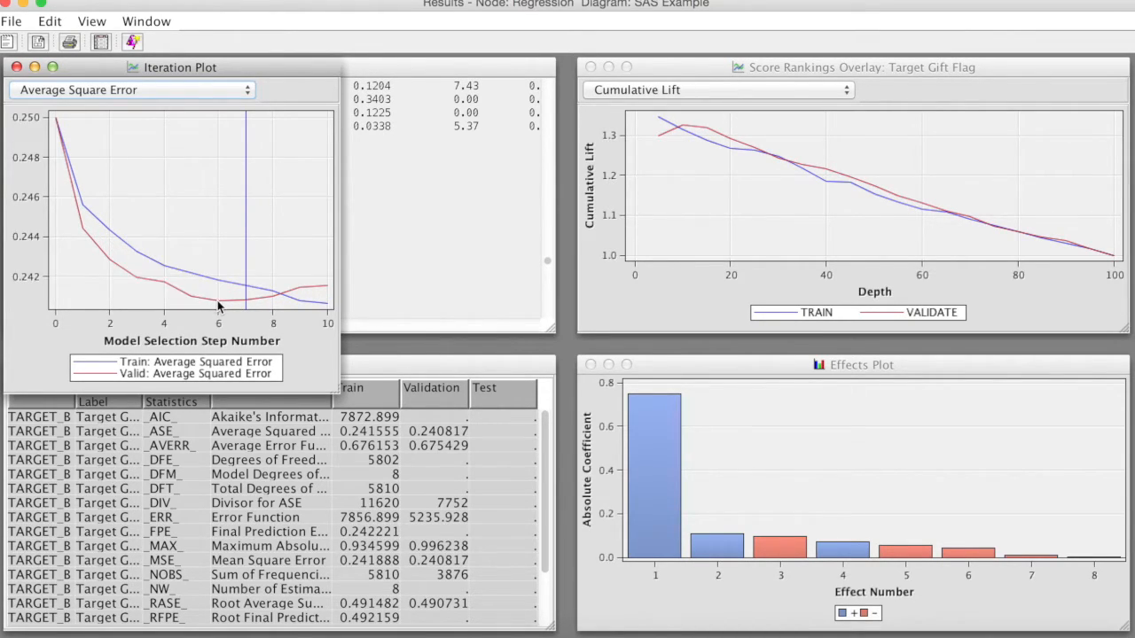
mouse_move(219, 295)
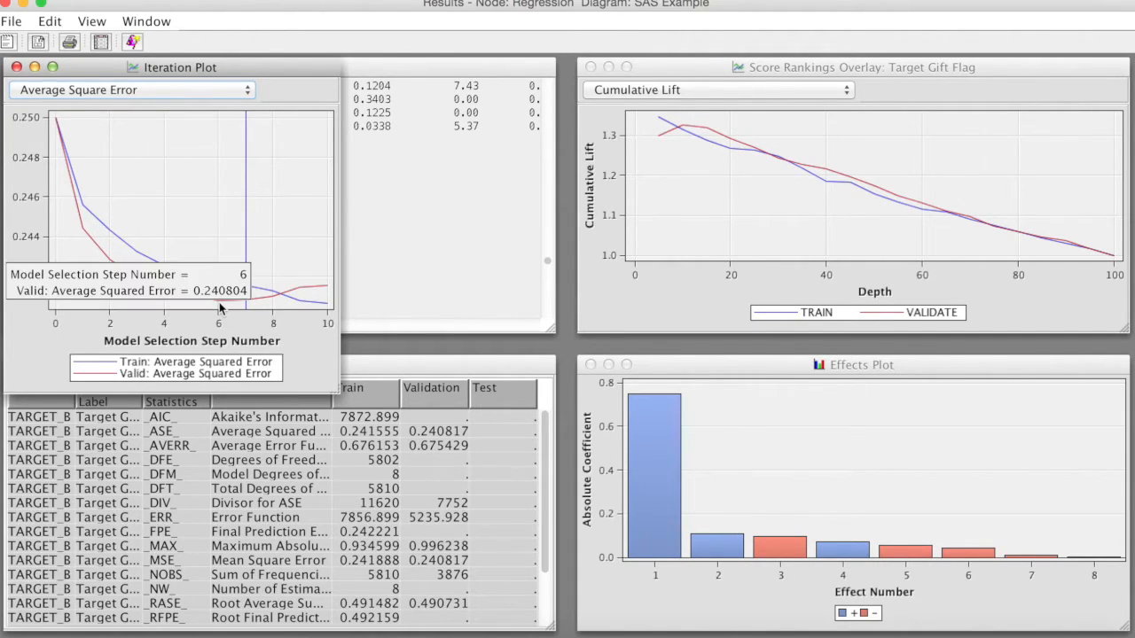
Step: Open the iteration plot's list of statistics to plot
click(248, 89)
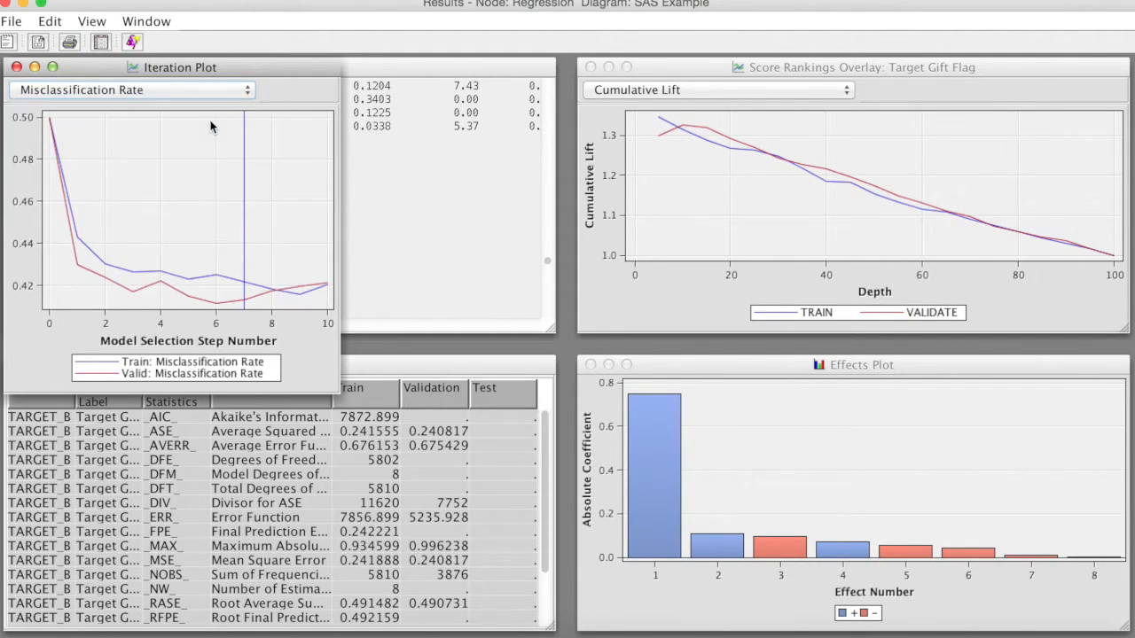
mouse_move(290, 203)
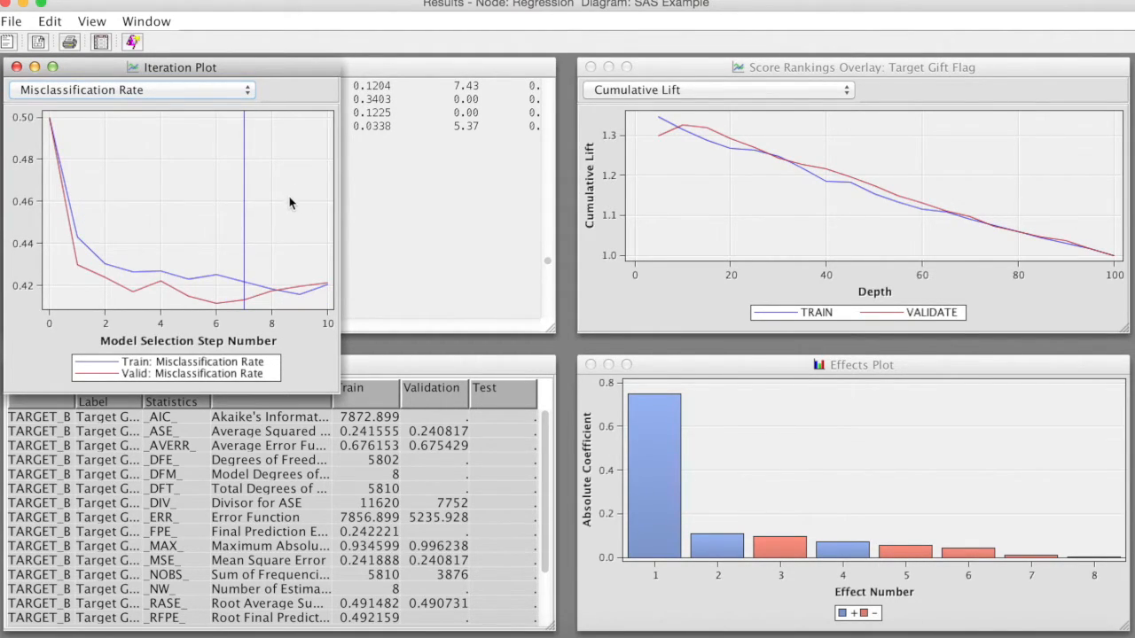
mouse_move(60, 175)
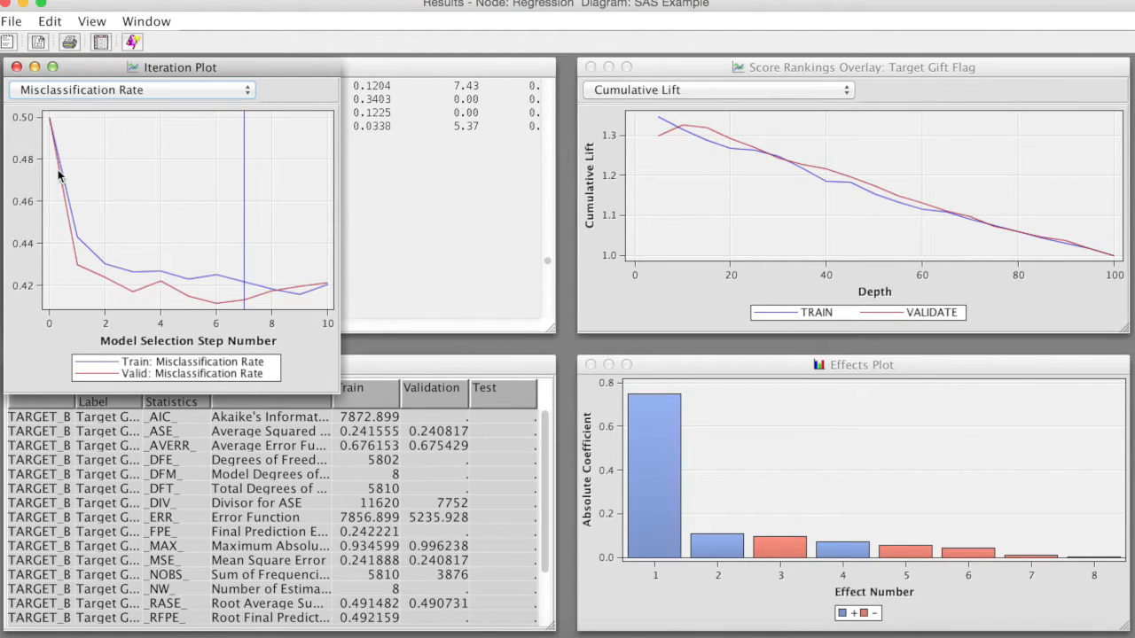
mouse_move(269, 299)
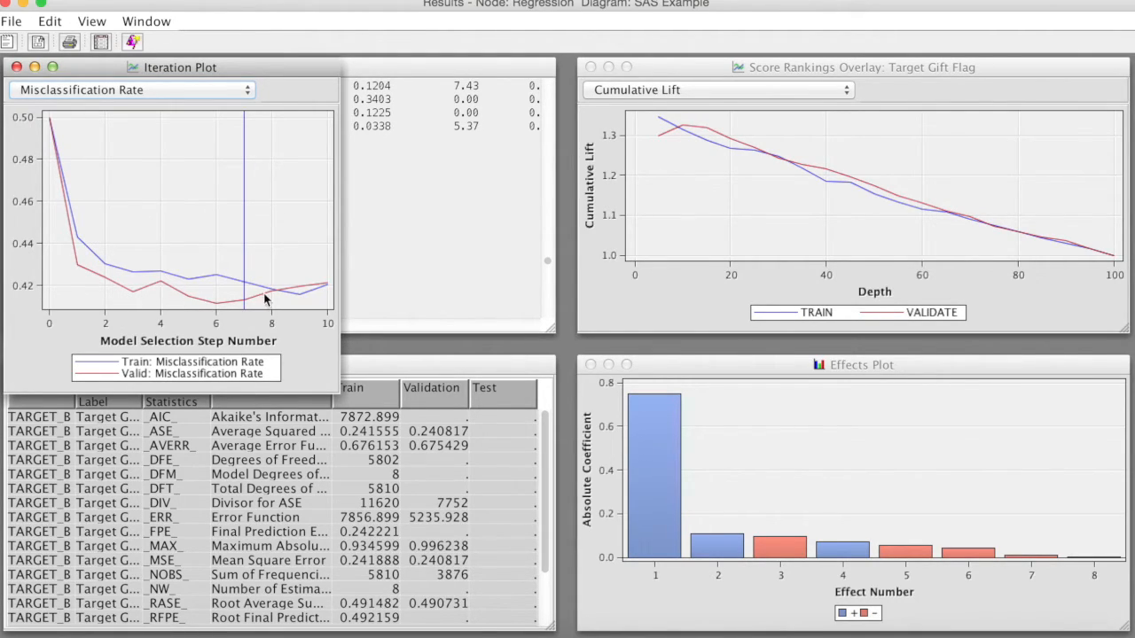